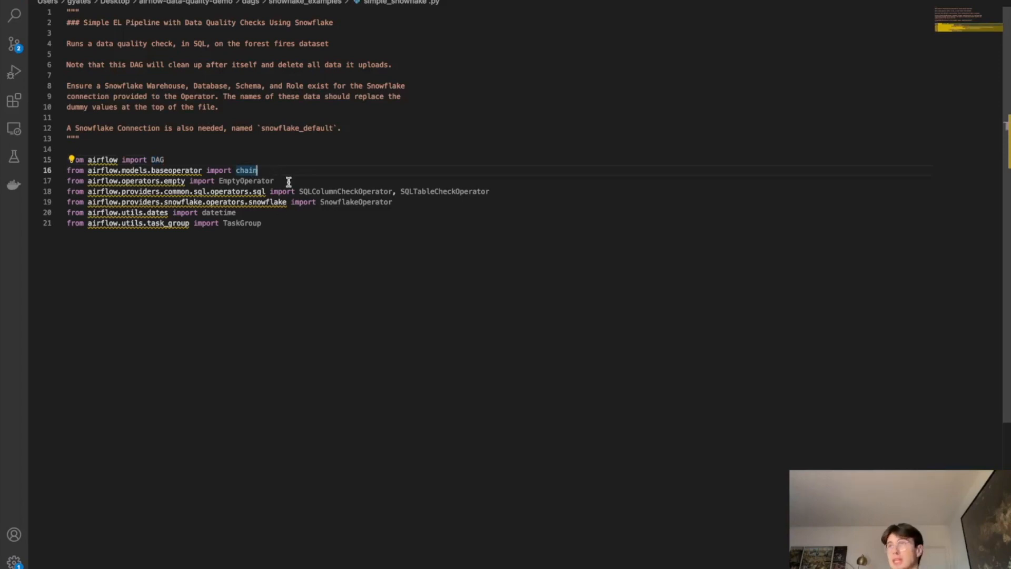
# Add constants SNOWFLAKE_FORESTFIRE_TABLE = "forestfires" and SNOWFLAKE_CONN_ID = "snowflake_default" below the imports
pyautogui.doubleClick(245, 180)
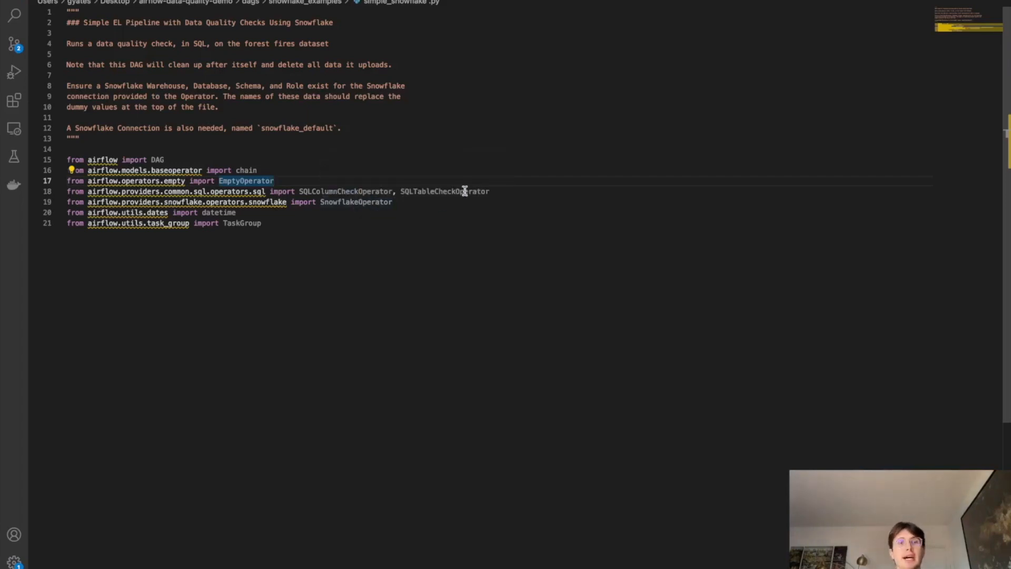
pyautogui.moveTo(155, 201)
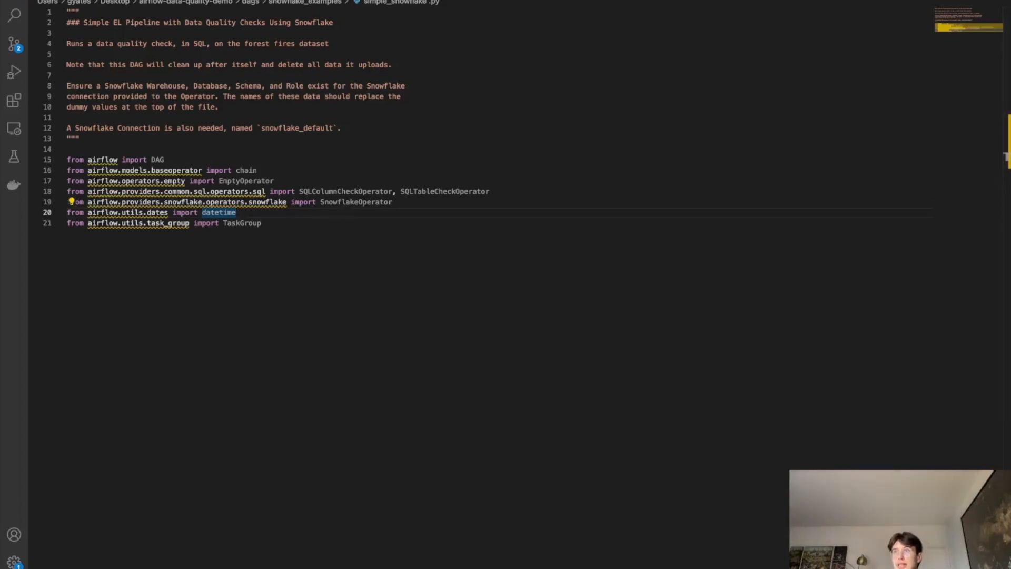
pyautogui.moveTo(676, 105)
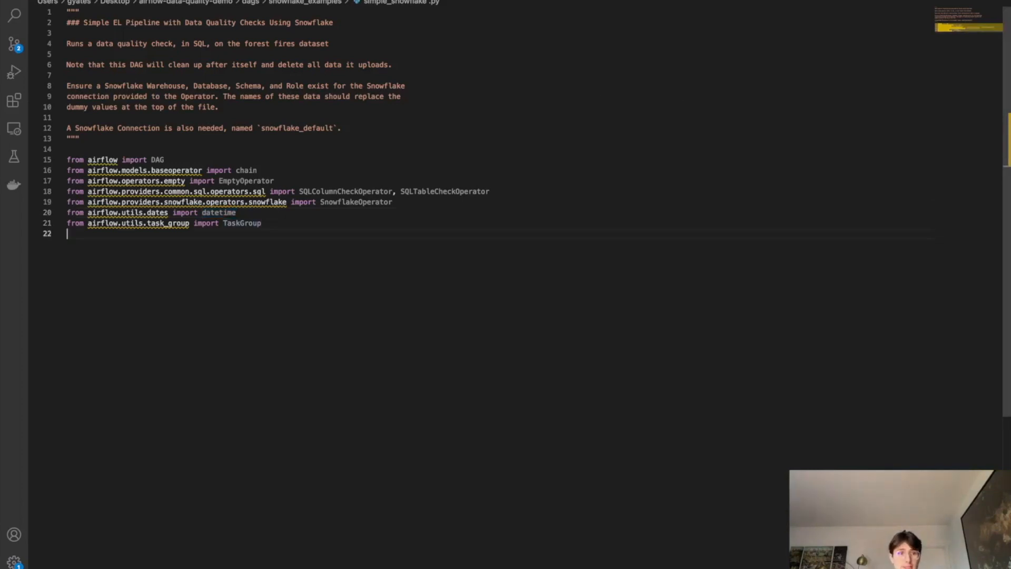
pyautogui.press('enter')
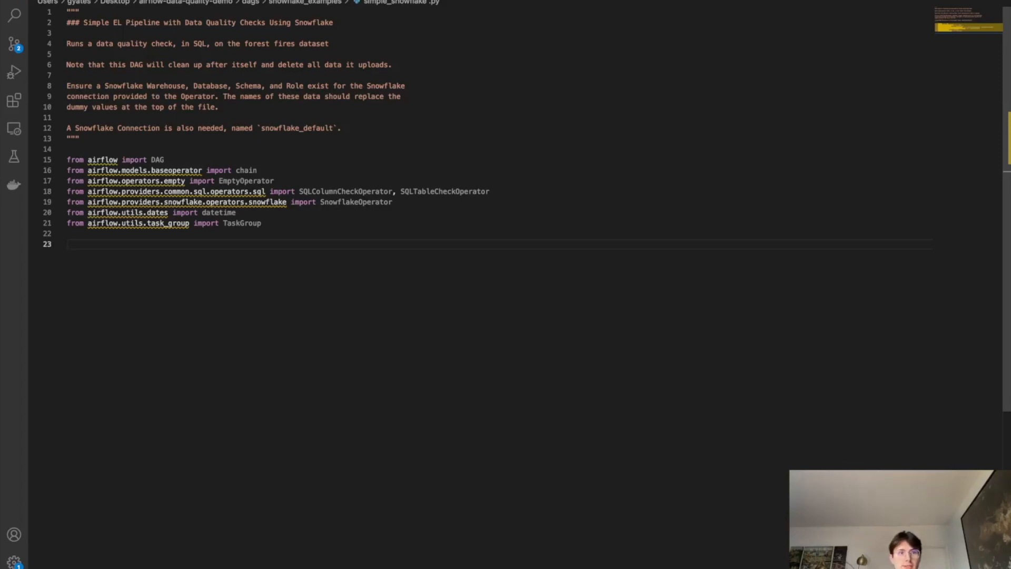
pyautogui.write('SNOWFLAKE_FORESTFIRE_TABLE = "forestfires"')
pyautogui.write('SNOWFLAKE_CONN_ID = "snowflake_default"')
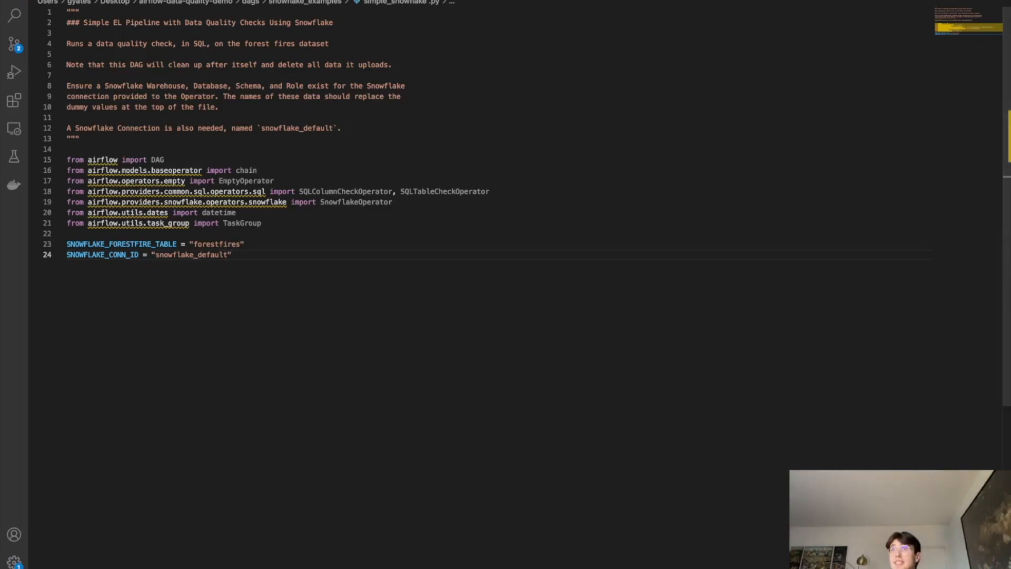
pyautogui.moveTo(446, 214)
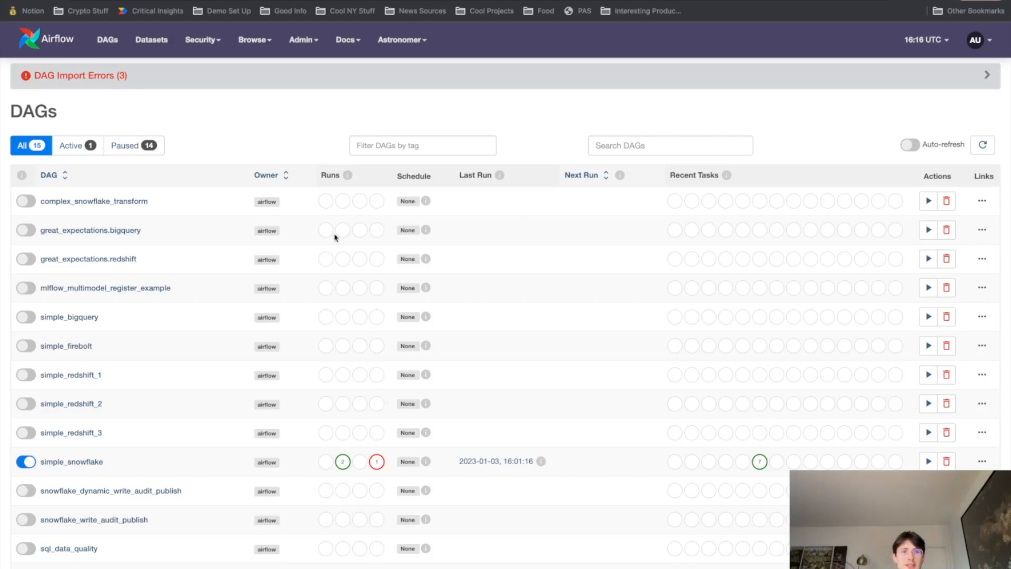
# Show the Airflow Connections list via Admin, with its single snowflake_default connection
pyautogui.click(300, 39)
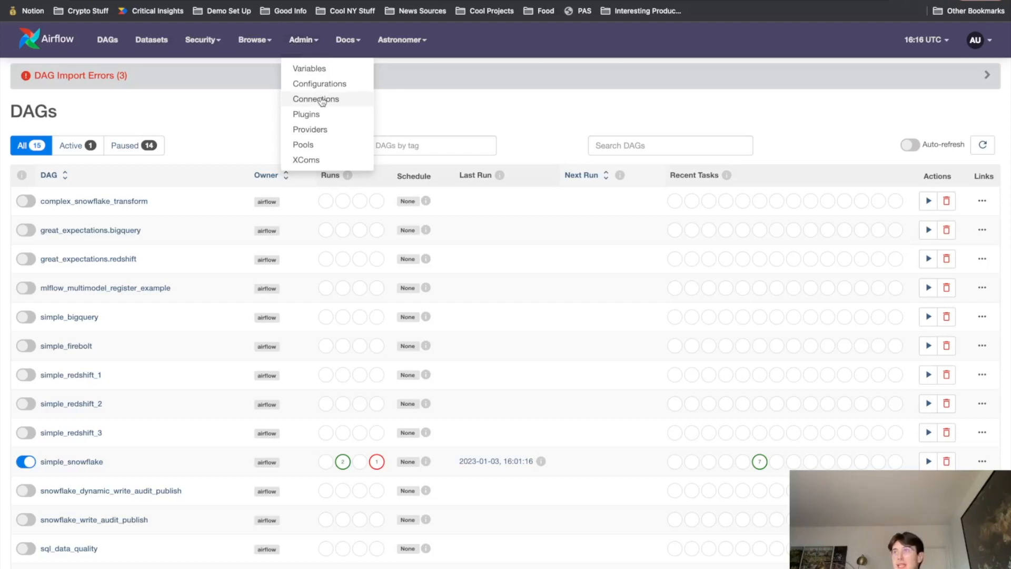
pyautogui.click(315, 99)
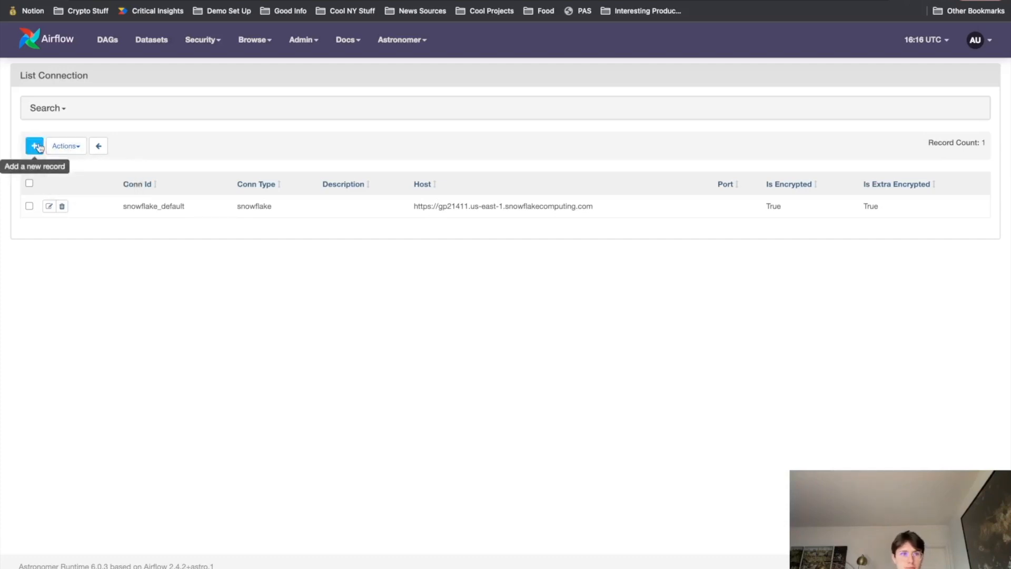
# Start a new connection record and choose Snowflake as its Connection Type
pyautogui.click(35, 145)
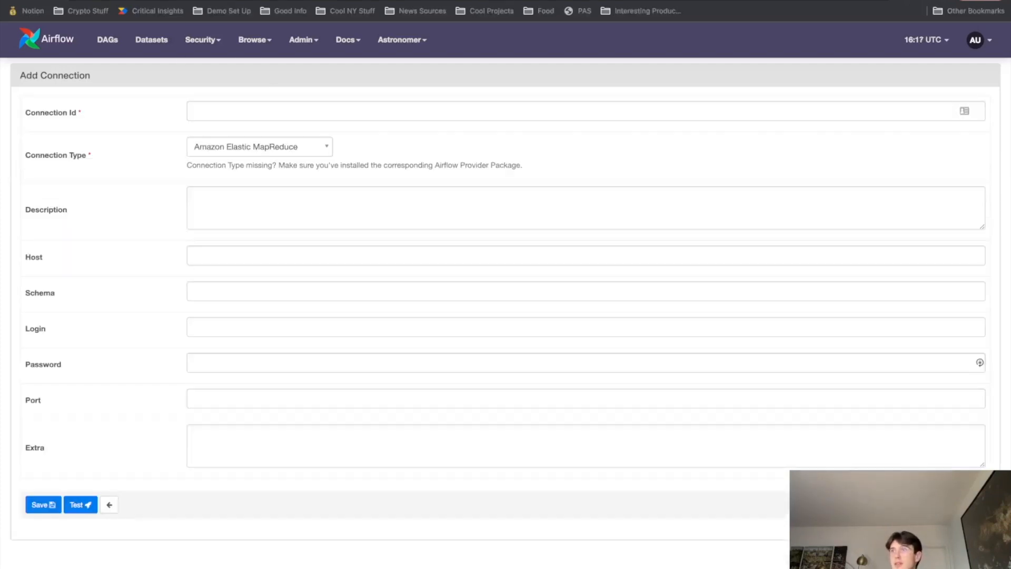
pyautogui.click(581, 363)
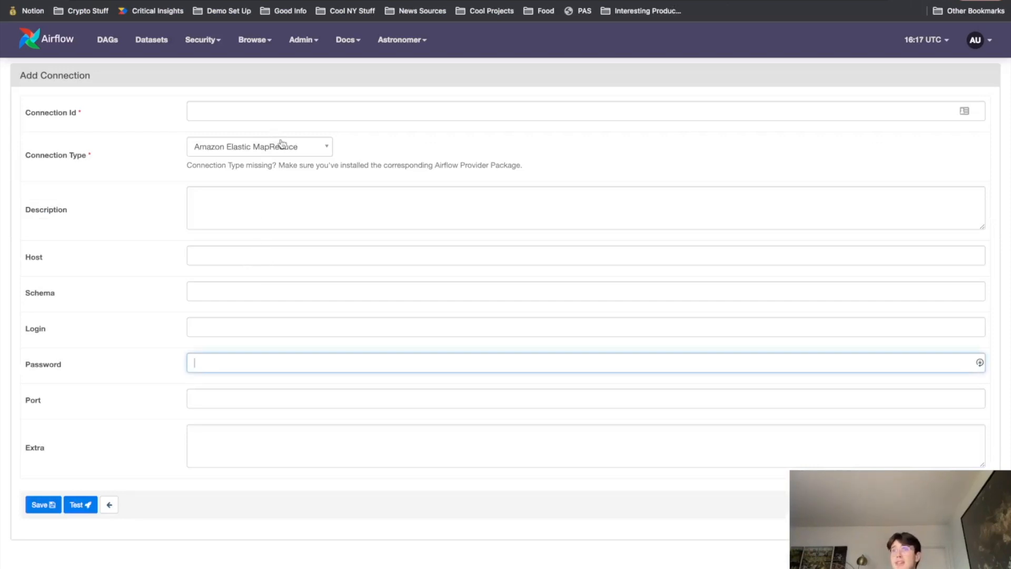
pyautogui.click(258, 145)
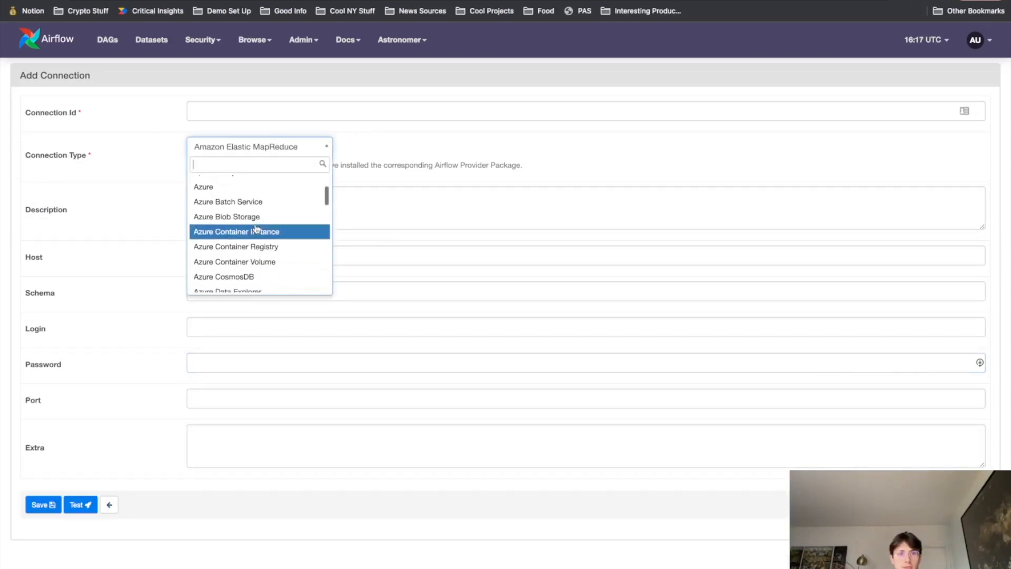
pyautogui.write('snow')
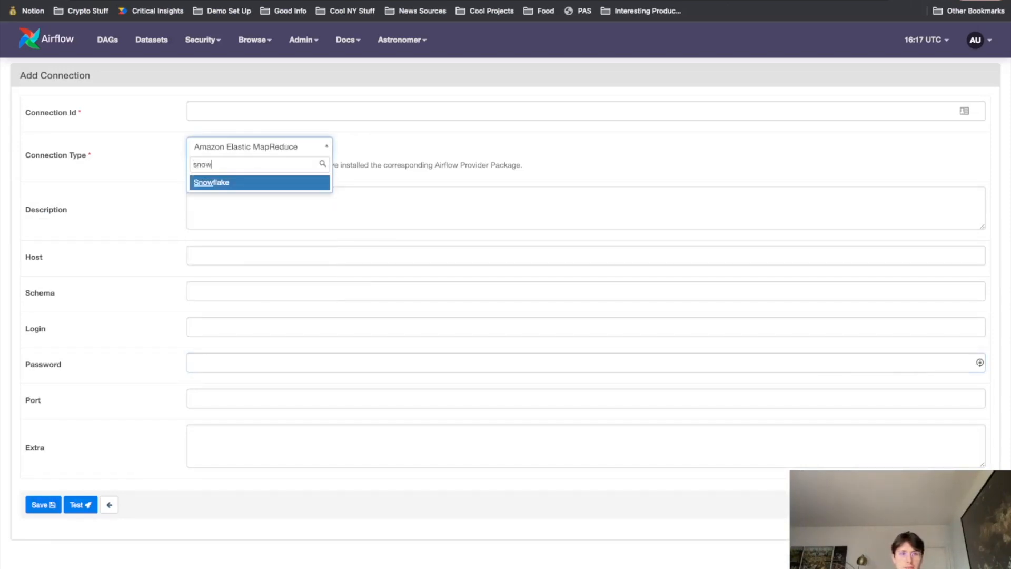
pyautogui.click(211, 182)
pyautogui.write('s')
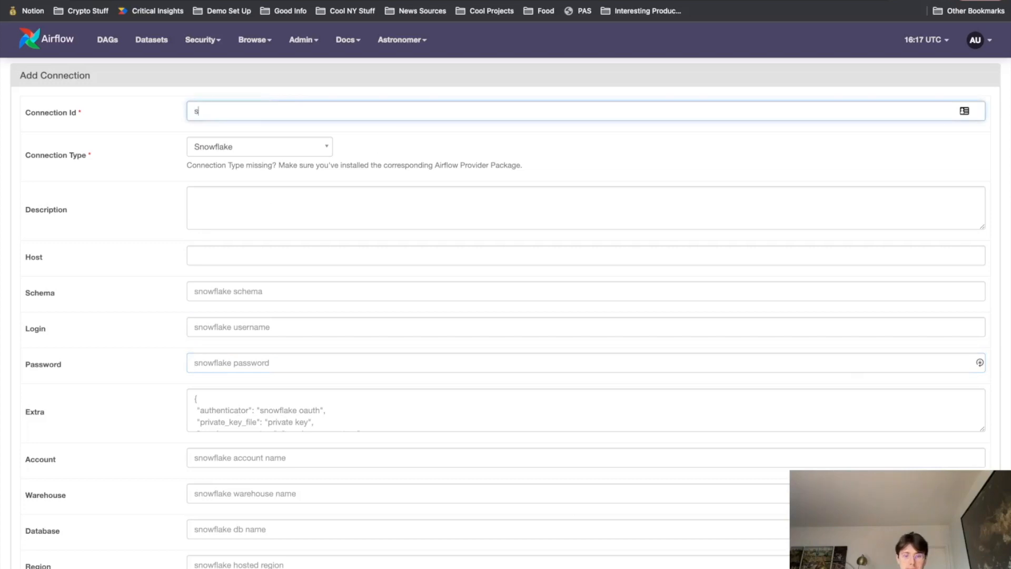
# Name the connection snowflake_default and fill Host and Schema with placeholder values
pyautogui.write('nowflake_')
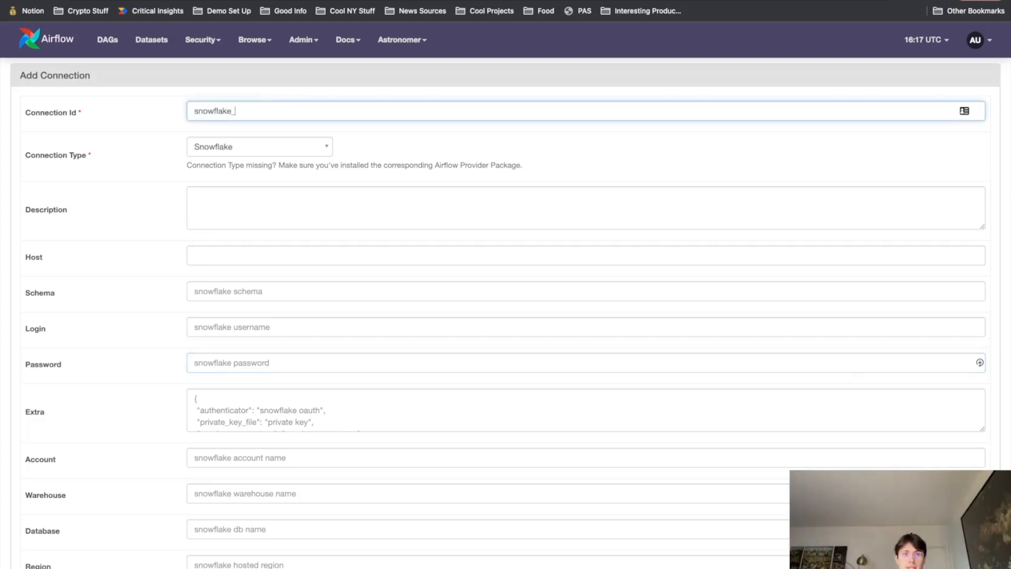
pyautogui.write('default')
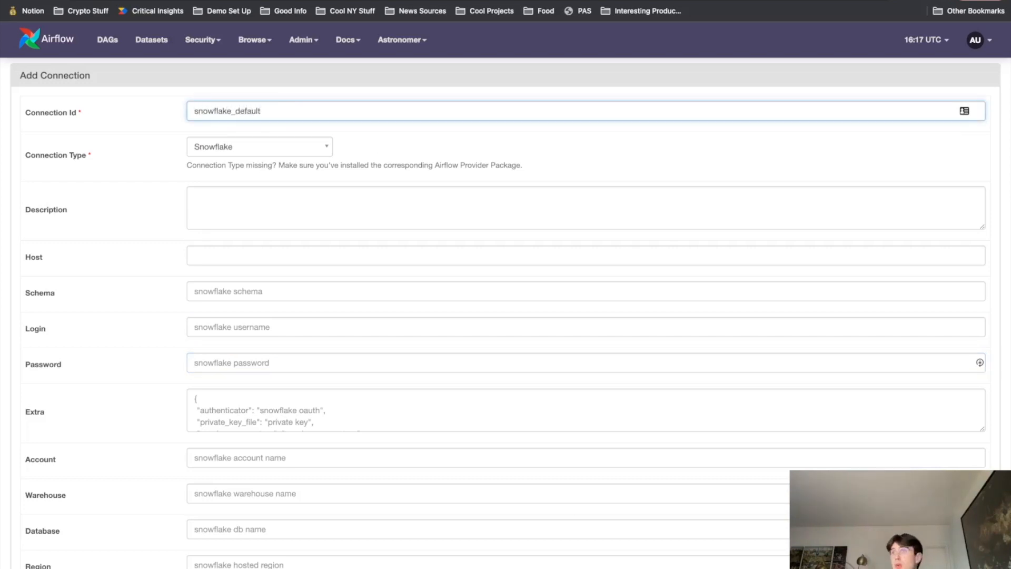
pyautogui.click(261, 110)
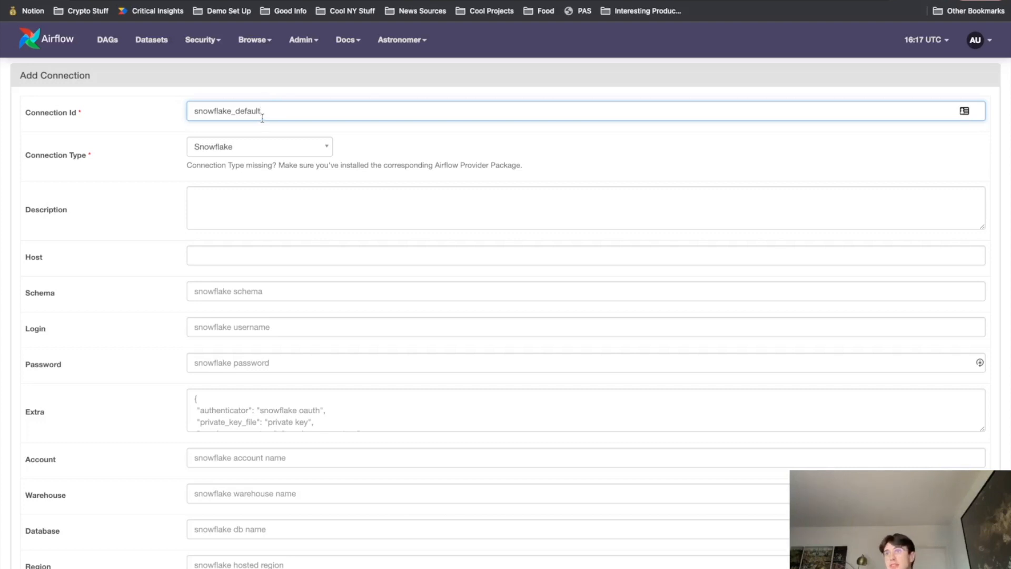
pyautogui.moveTo(291, 156)
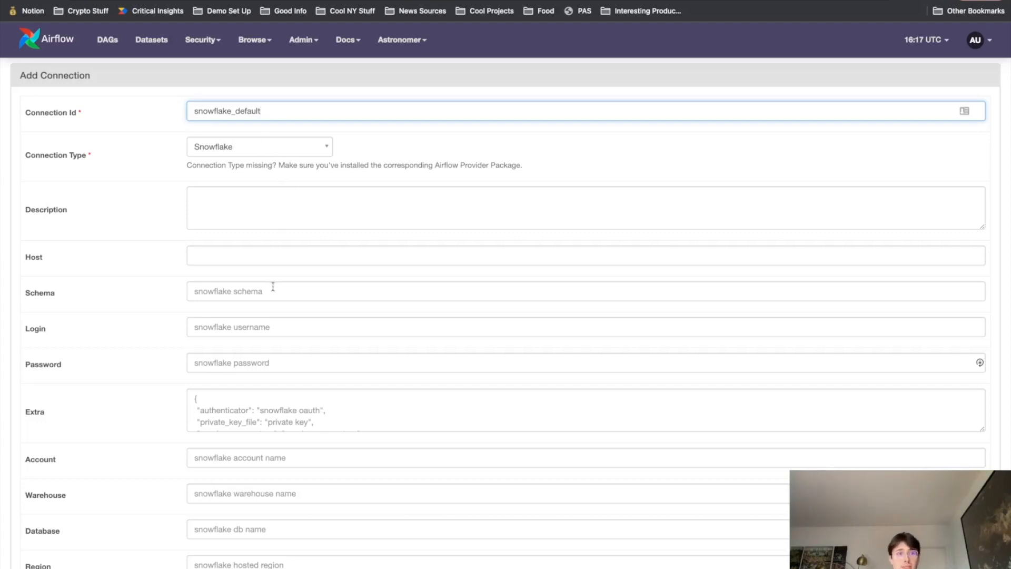
pyautogui.write('host')
pyautogui.click(586, 291)
pyautogui.write('schema')
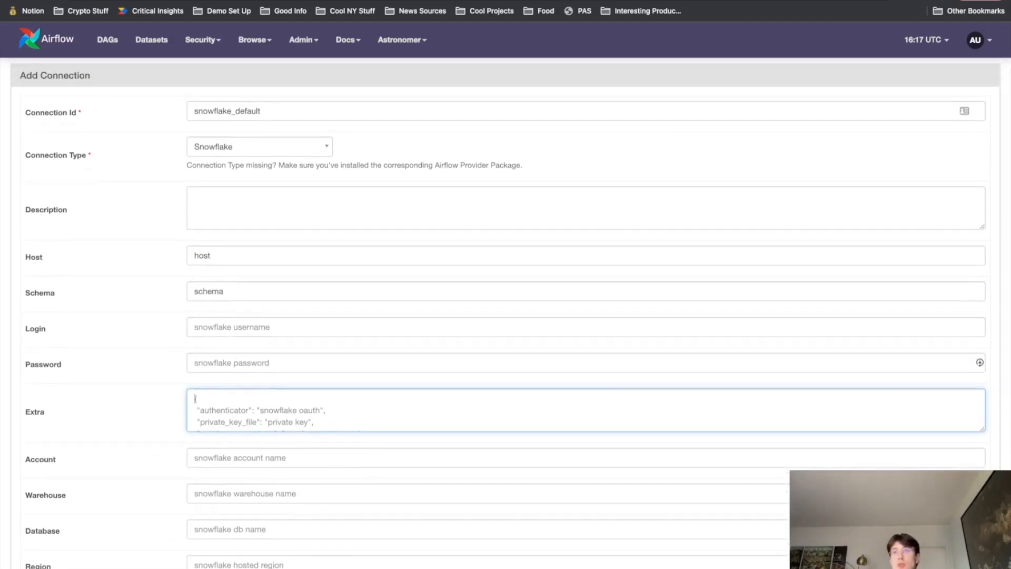
pyautogui.moveTo(458, 222)
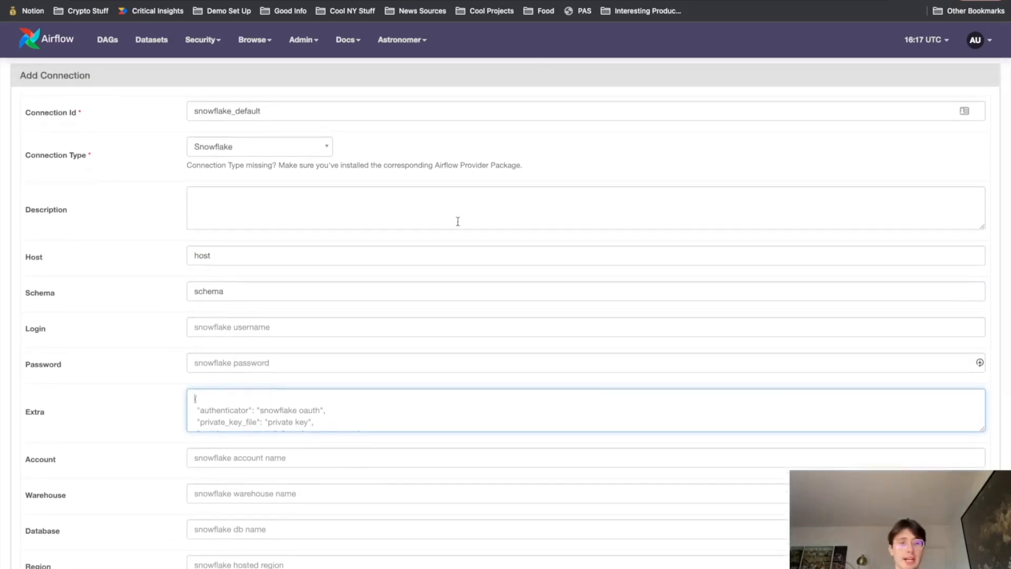
pyautogui.moveTo(444, 447)
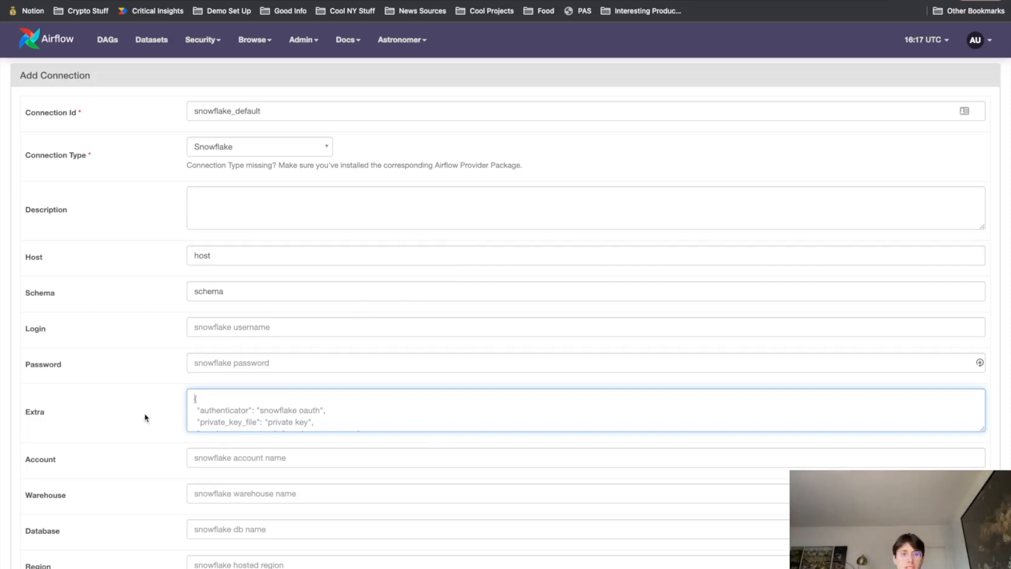
# Fill Account, Warehouse, Database and Region with placeholder words on the connection form
pyautogui.scroll(-3)
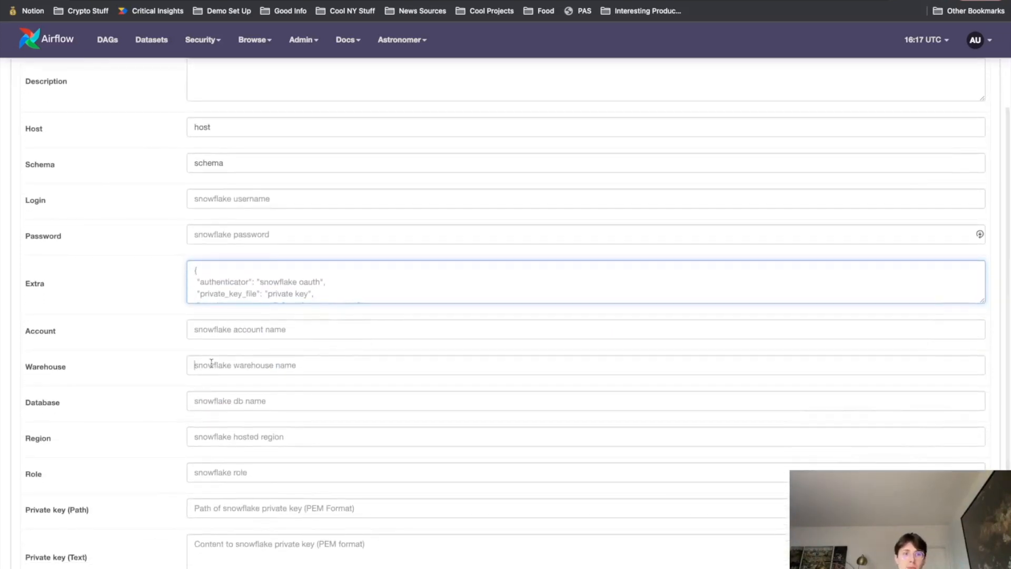
pyautogui.write('account')
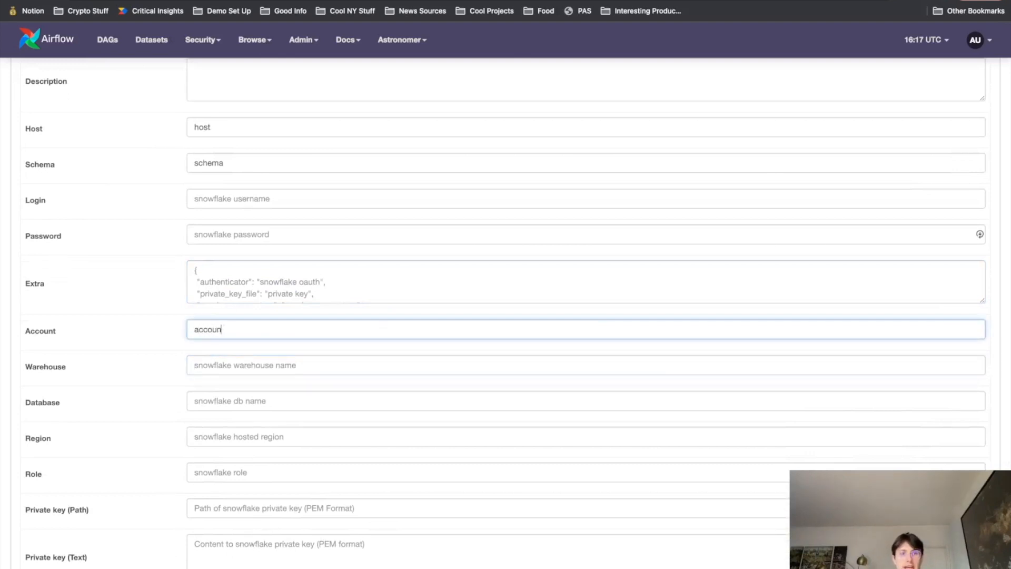
pyautogui.write('warehou7')
pyautogui.click(585, 401)
pyautogui.write('database')
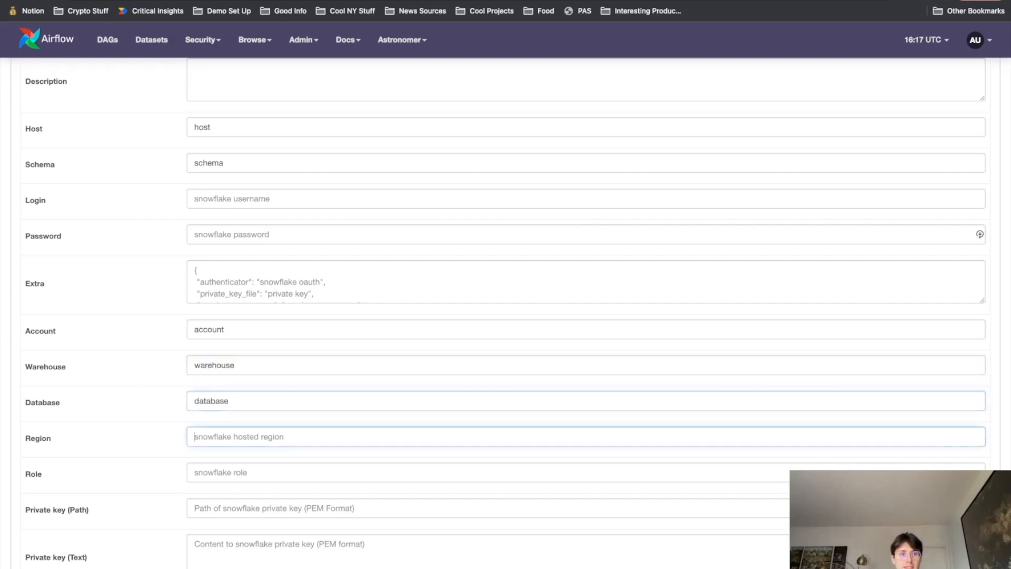
pyautogui.write('region')
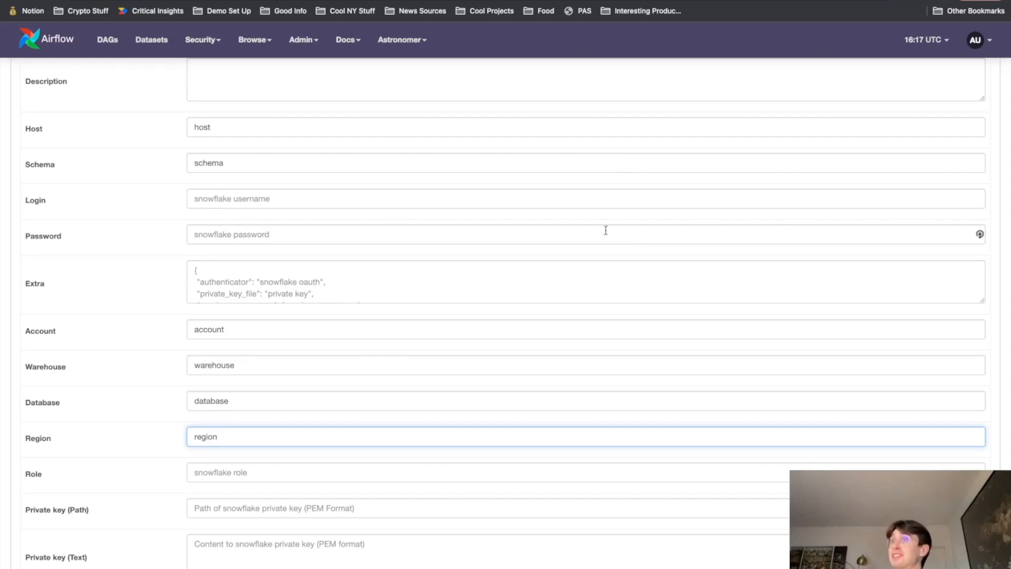
pyautogui.scroll(-3)
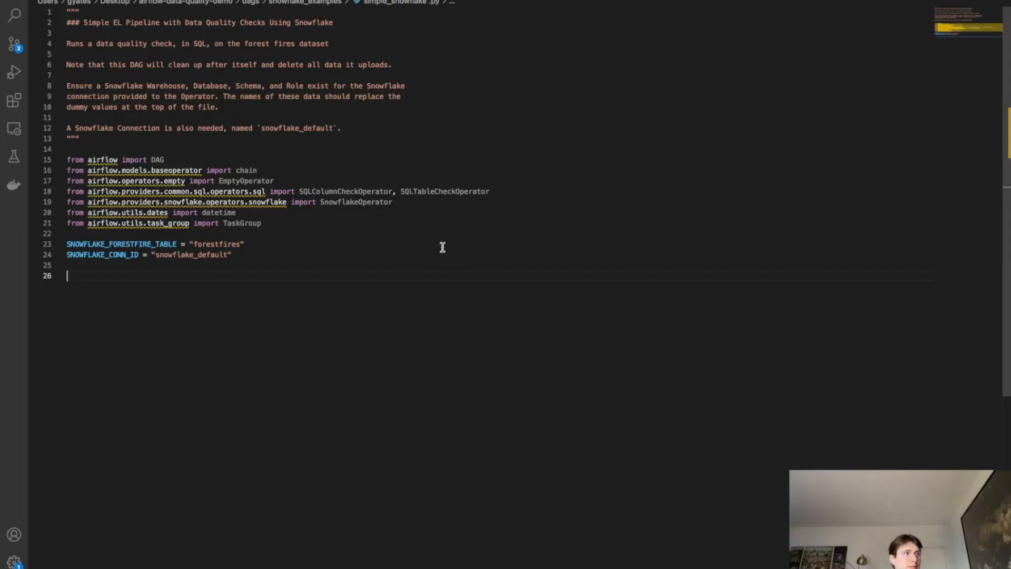
pyautogui.moveTo(252, 286)
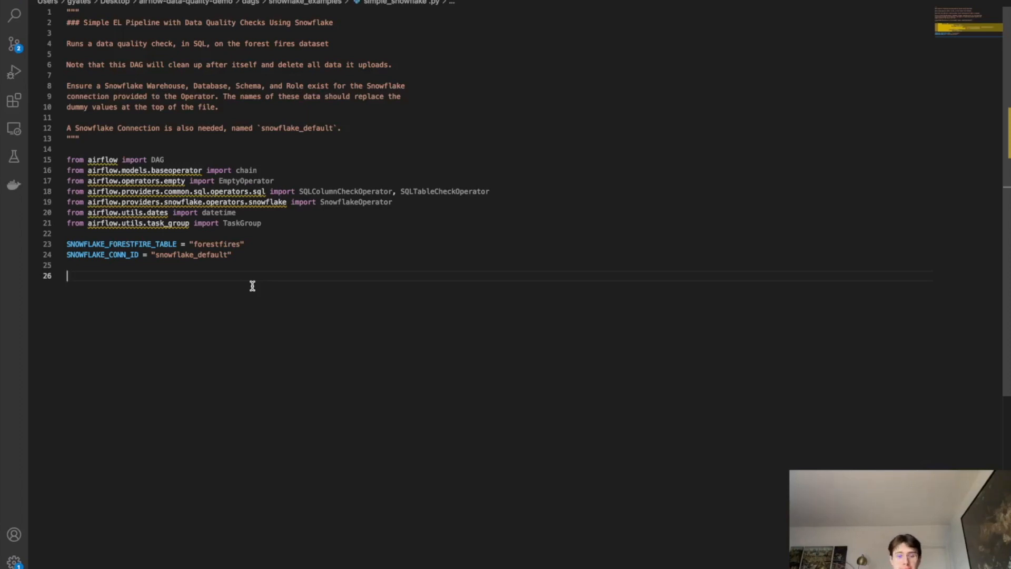
# Begin a with DAG(...) block for simple_snowflake with description, start date, template path, no schedule and catchup off
pyautogui.write('with DAG(')
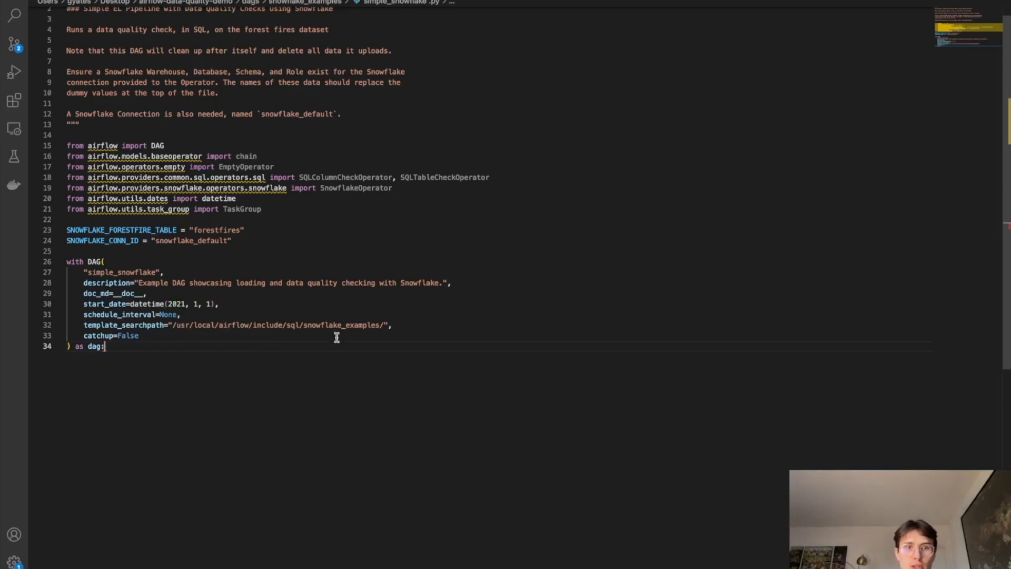
pyautogui.moveTo(329, 336)
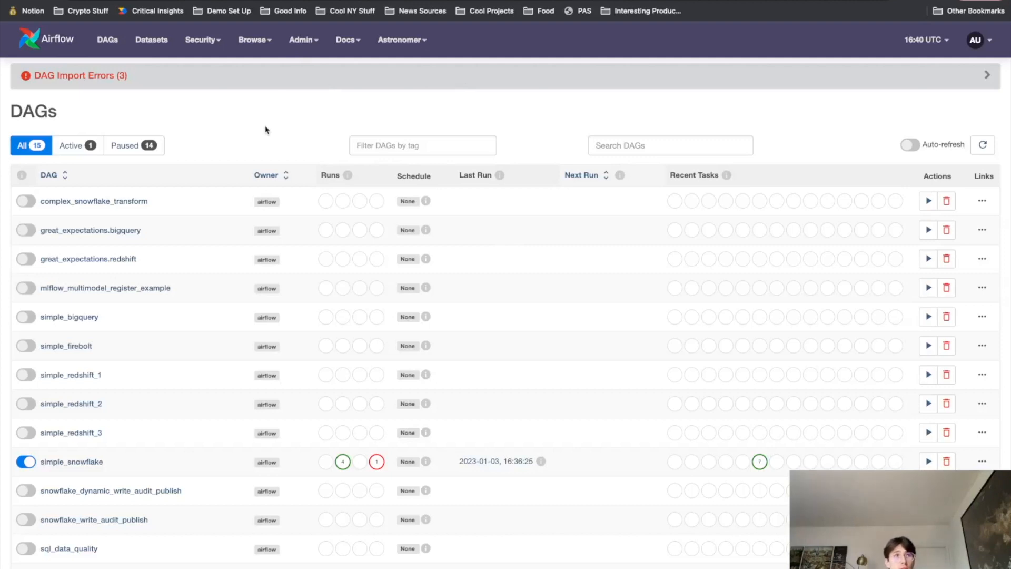
# Return to the Airflow Connections list showing the existing snowflake_default connection
pyautogui.click(300, 39)
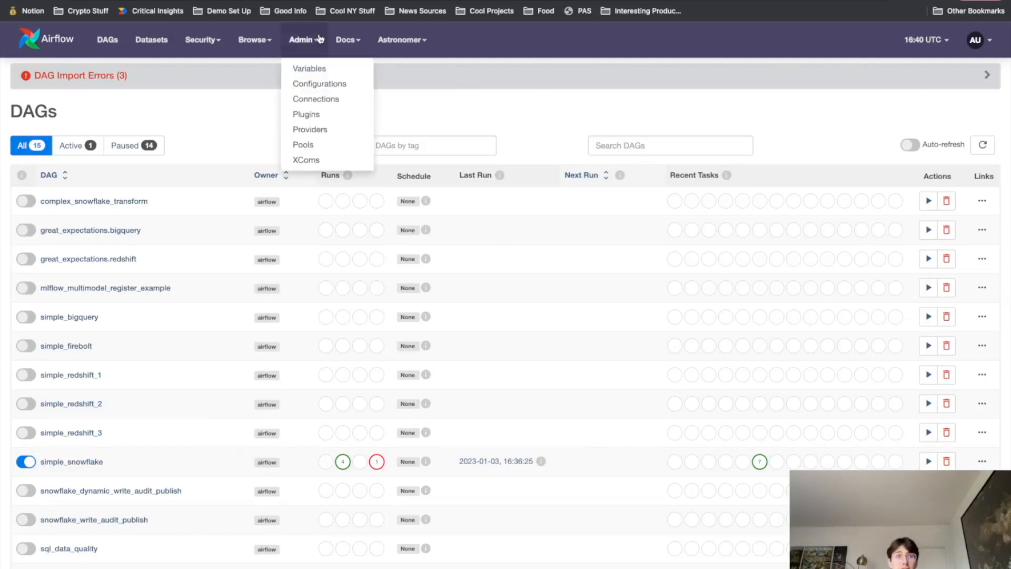
pyautogui.moveTo(316, 99)
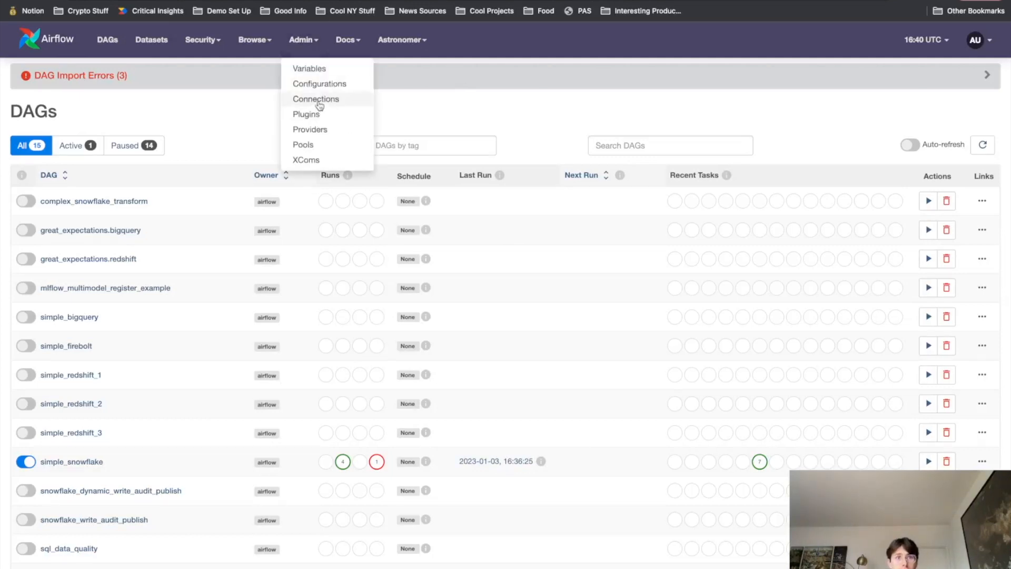
pyautogui.click(315, 99)
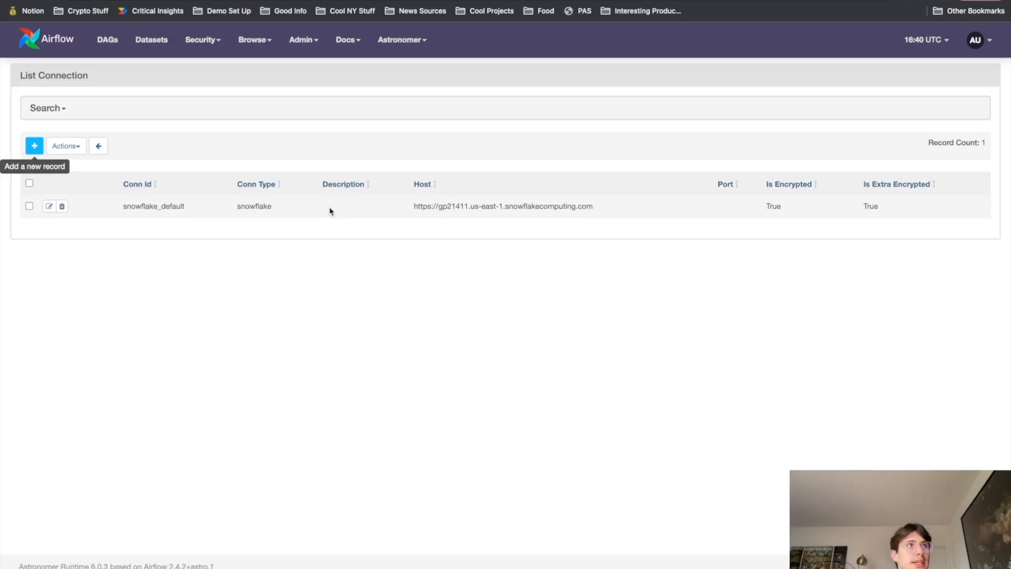
# Add a new Snowflake-type connection with Connection Id snowflake_default and review its Snowflake fields
pyautogui.click(34, 145)
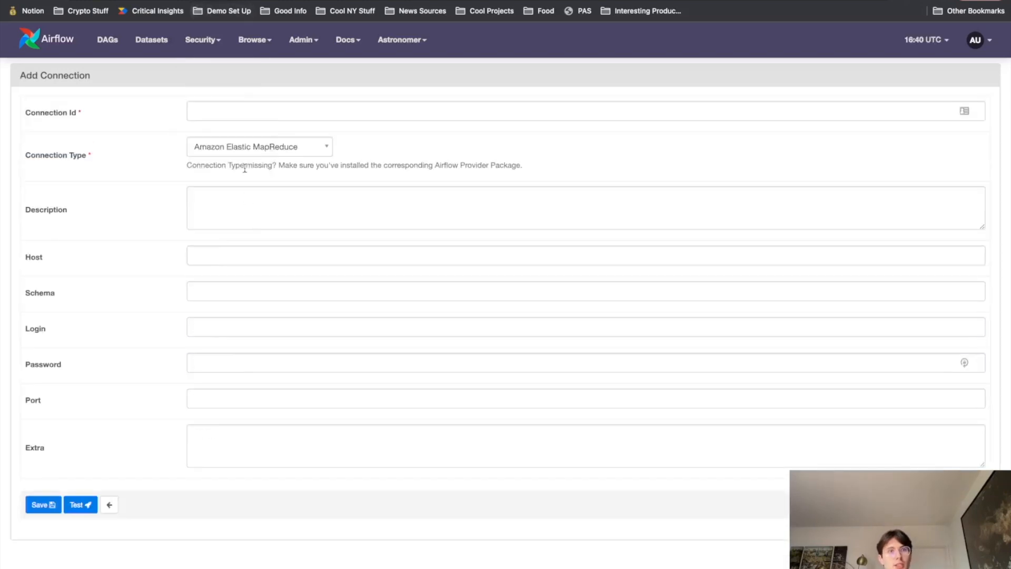
pyautogui.write('sn')
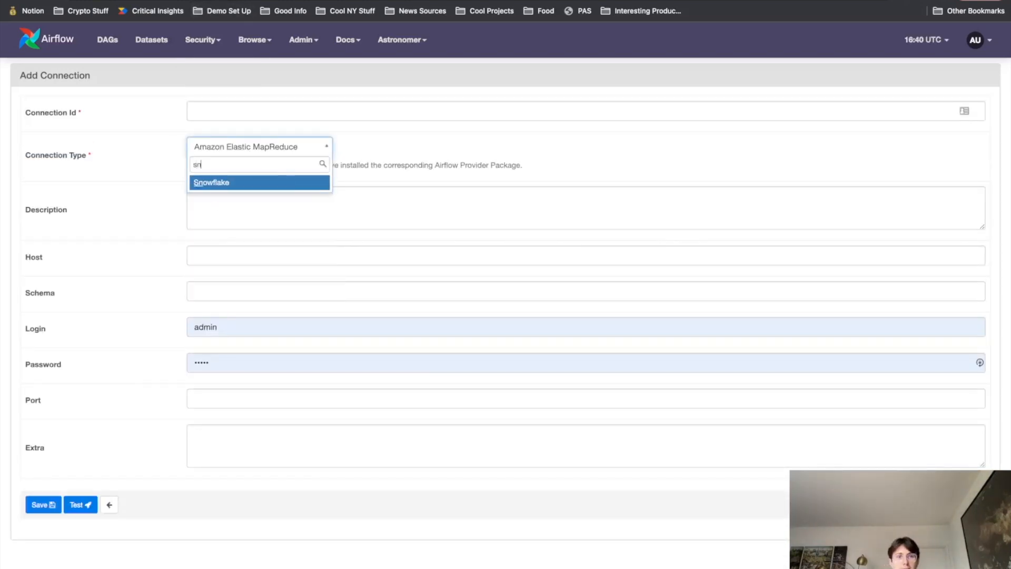
pyautogui.click(211, 183)
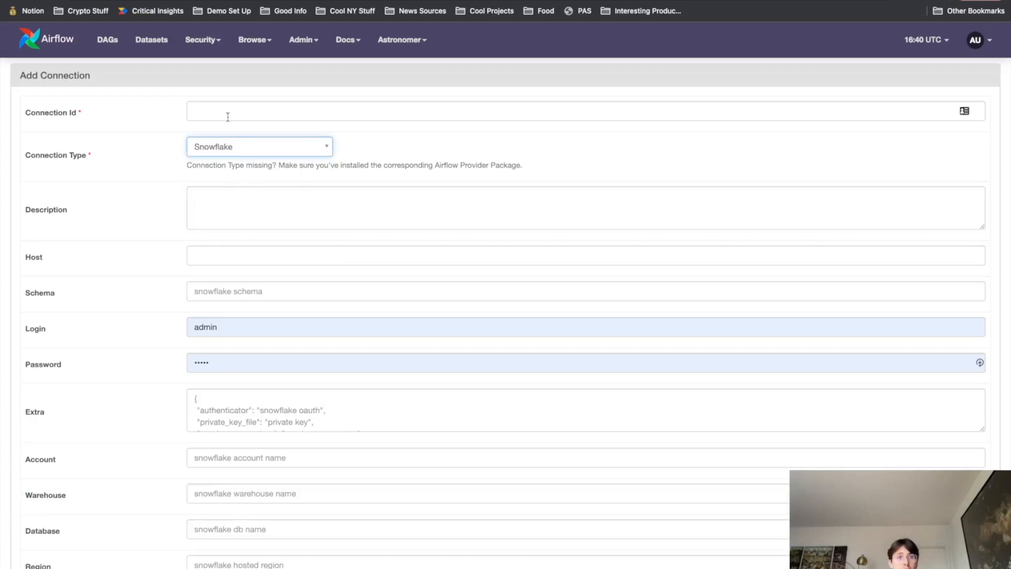
pyautogui.write('snowflake_default')
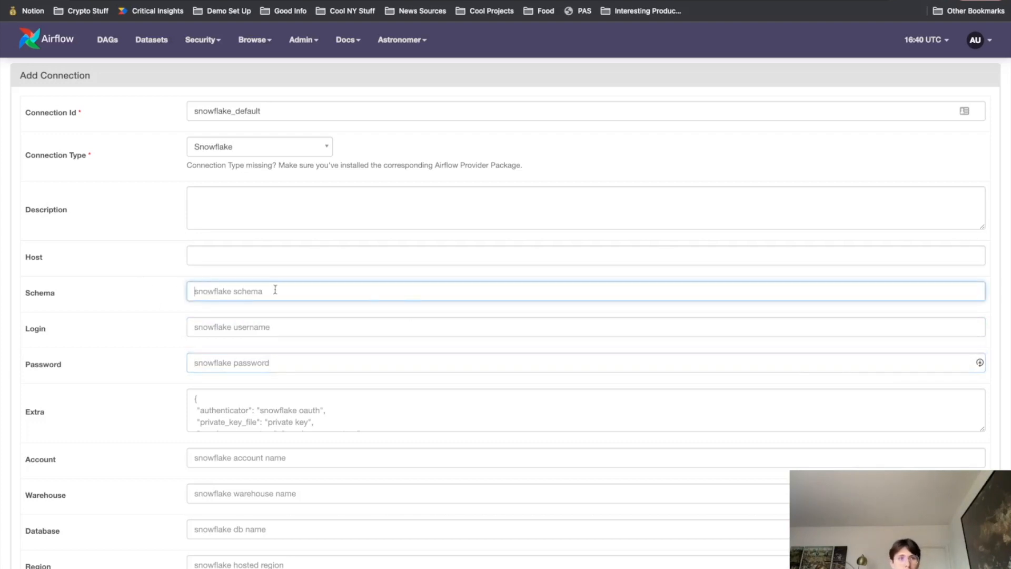
pyautogui.moveTo(271, 458)
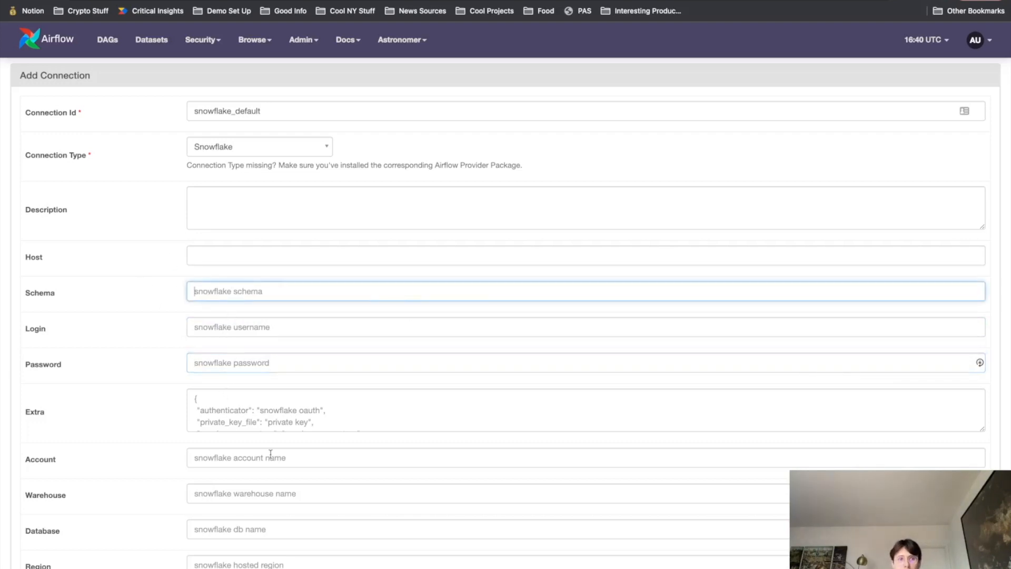
pyautogui.scroll(-3)
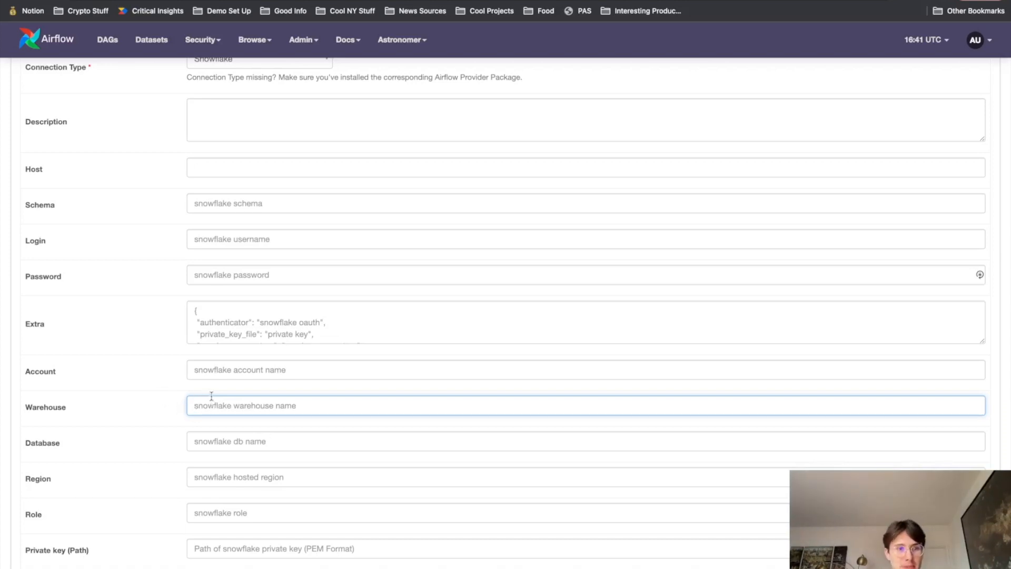
pyautogui.scroll(-3)
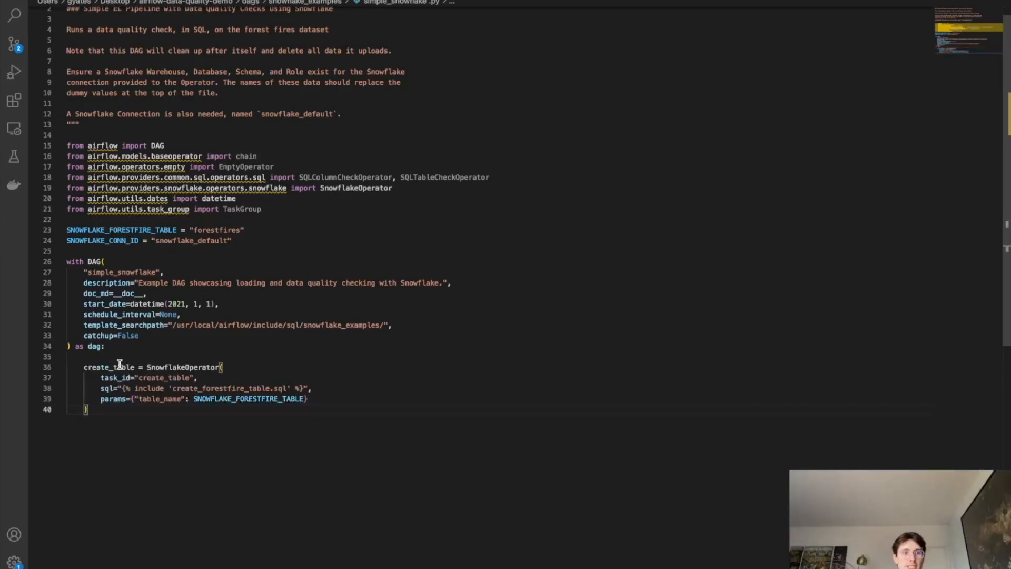
# Review simple_snowflake.py's DAG block and create_table SnowflakeOperator task
pyautogui.scroll(-3)
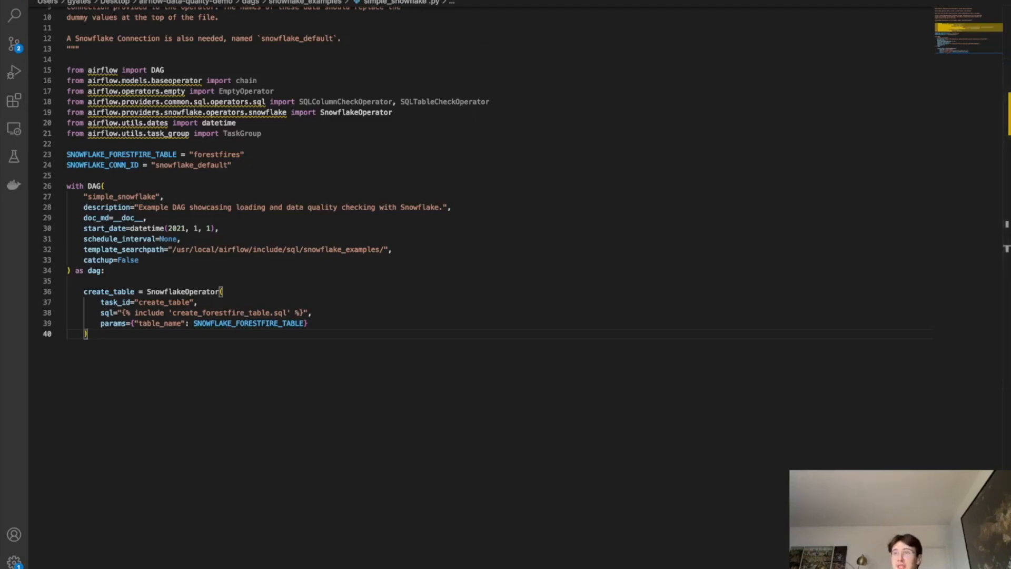
pyautogui.moveTo(305, 373)
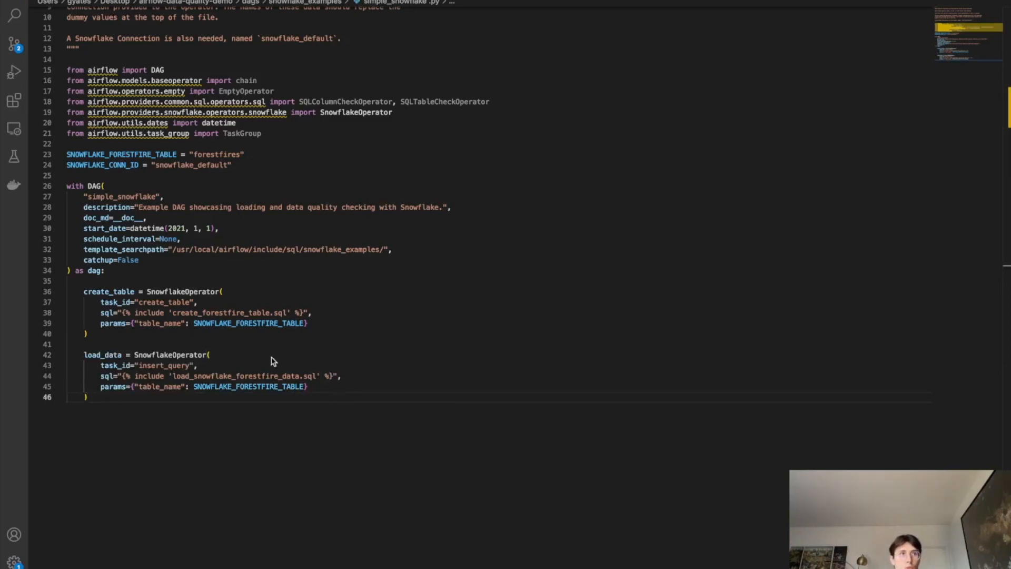
# Inspect the load_data task's params passing the forestfires table to load_snowflake_forestfire_data.sql
pyautogui.click(150, 386)
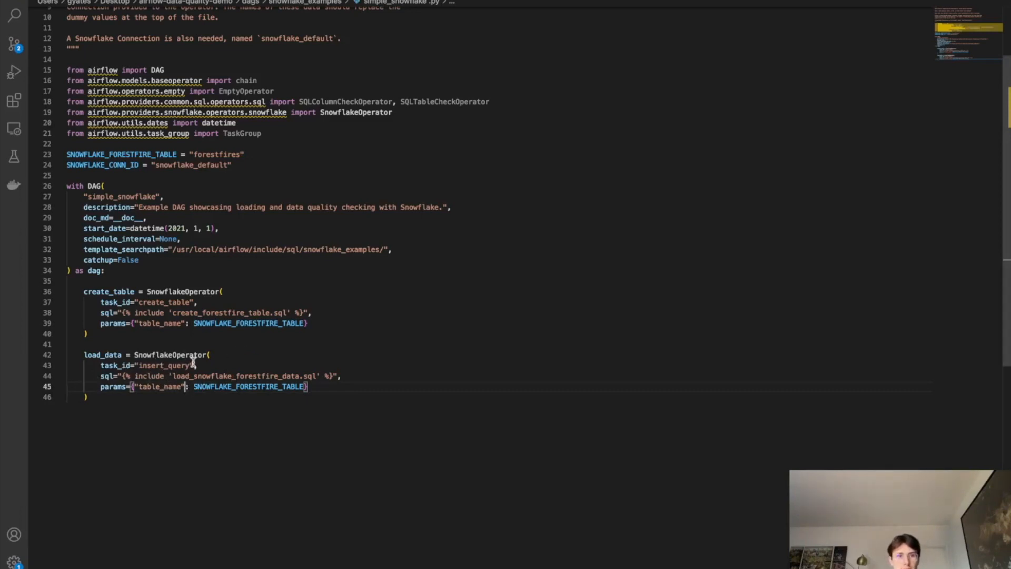
pyautogui.moveTo(219, 387)
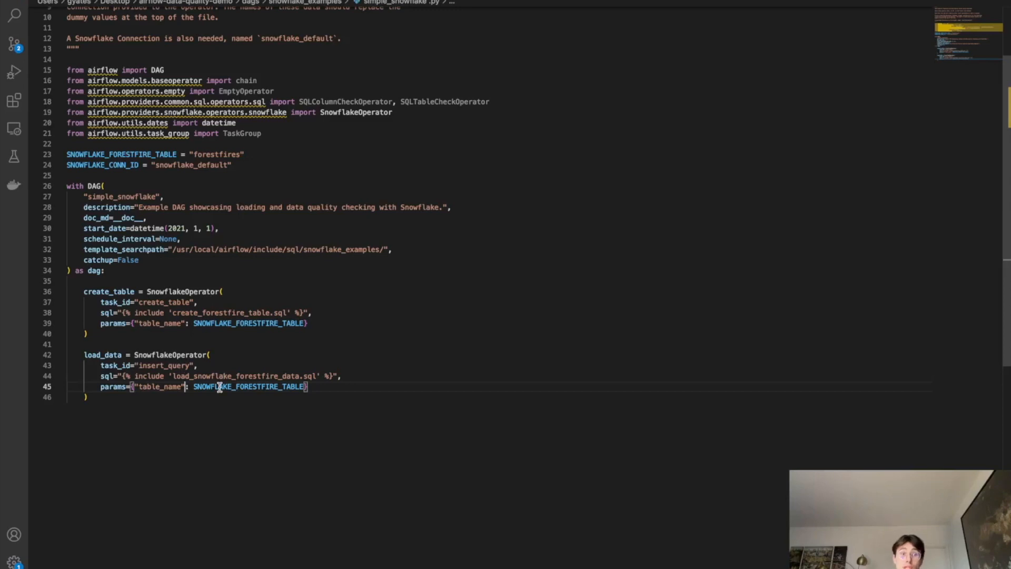
pyautogui.moveTo(188, 418)
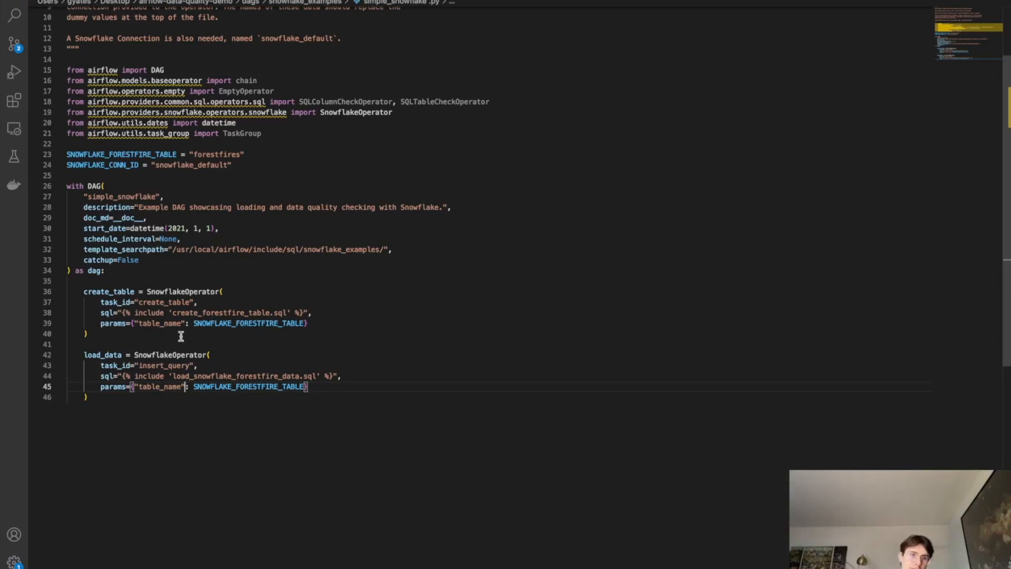
pyautogui.moveTo(167, 145)
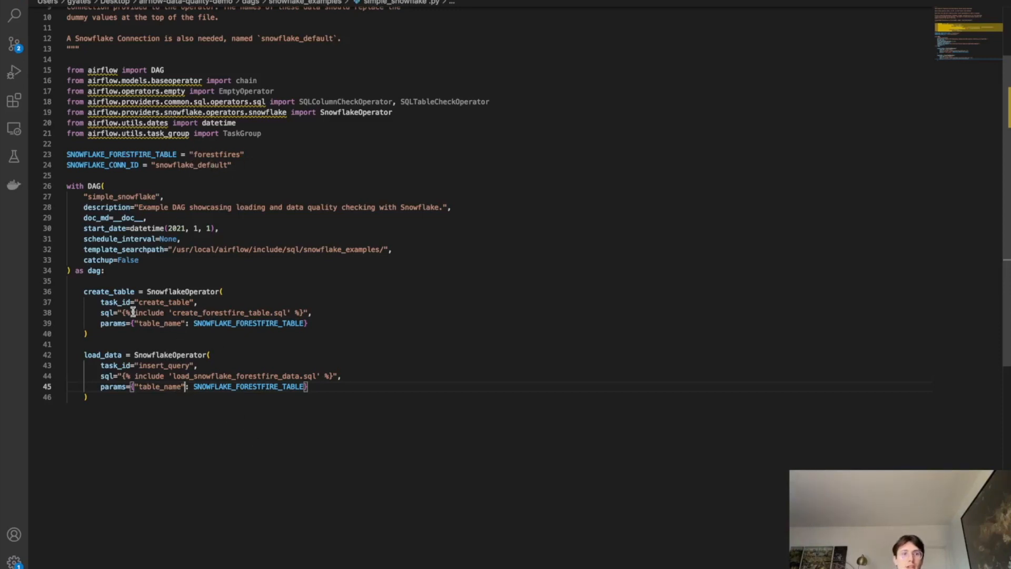
pyautogui.moveTo(215, 143)
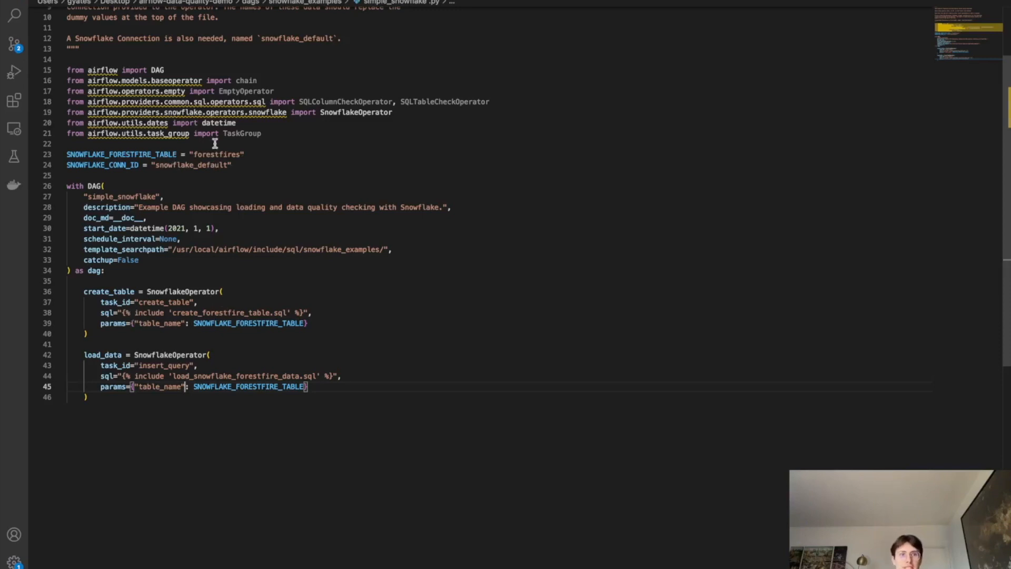
pyautogui.moveTo(117, 395)
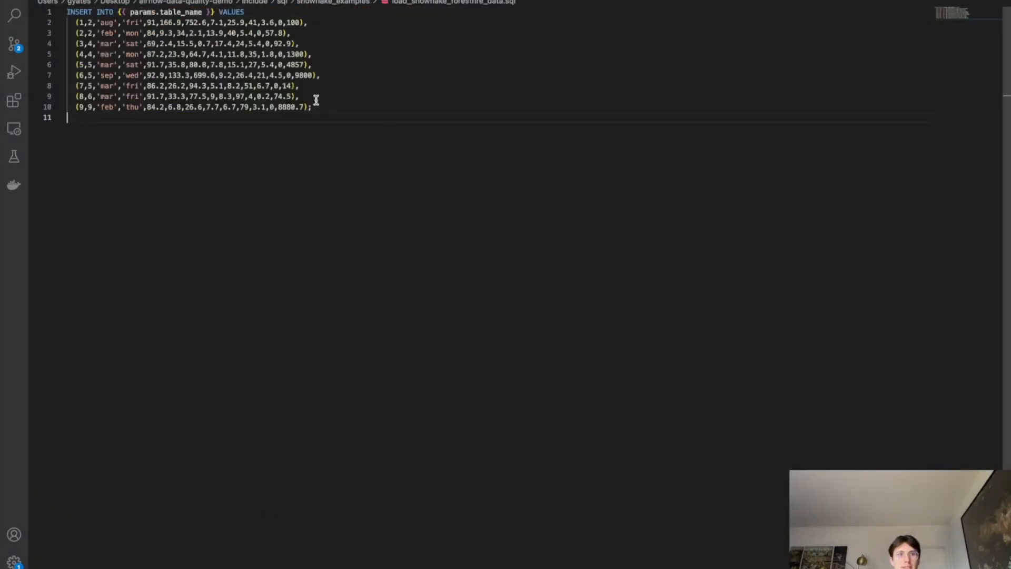
pyautogui.moveTo(317, 129)
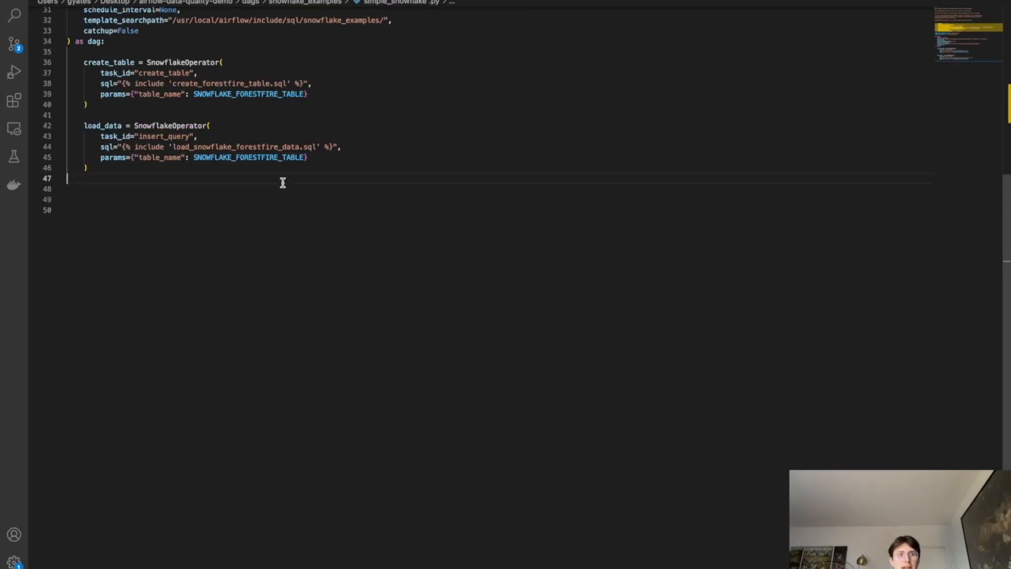
# Open a TaskGroup "quality_checks" with default conn_id SNOWFLAKE_CONN_ID below load_data
pyautogui.press('enter')
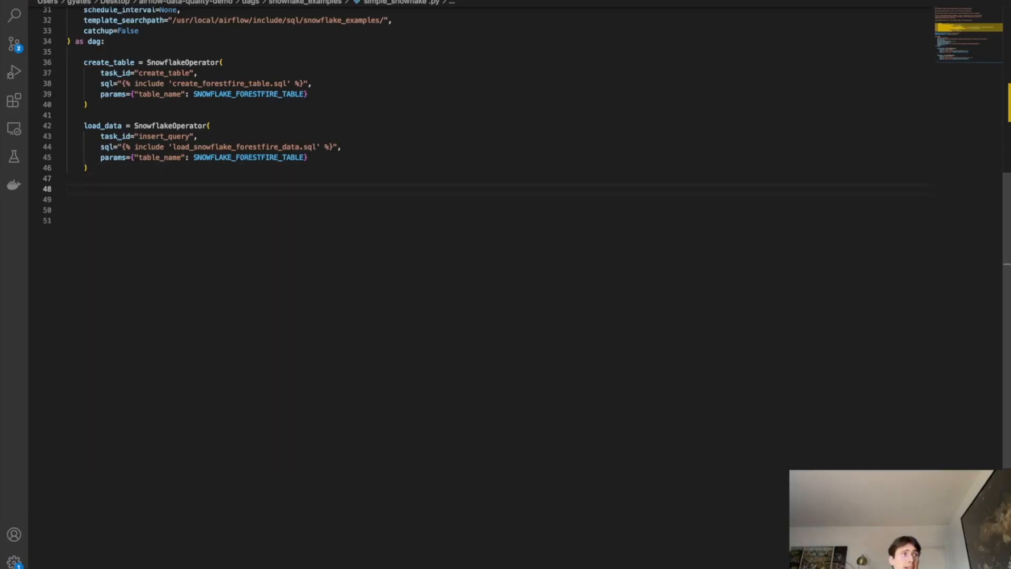
pyautogui.write('with TaskGroup(group_id="quality_checks", default_args={"conn_id": SNOWFLAKE_CONN_ID}) as quality_check_group:')
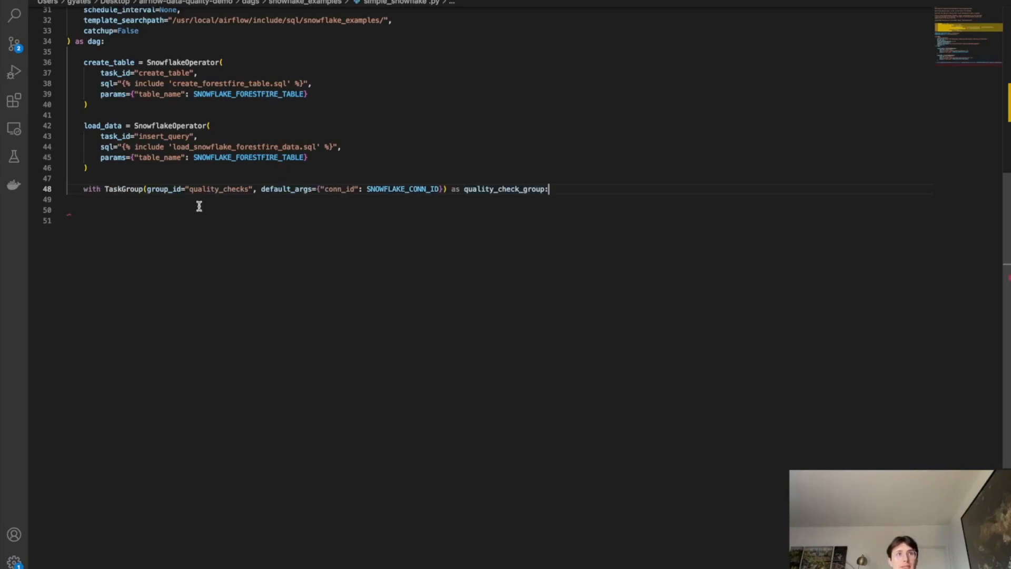
pyautogui.moveTo(170, 172)
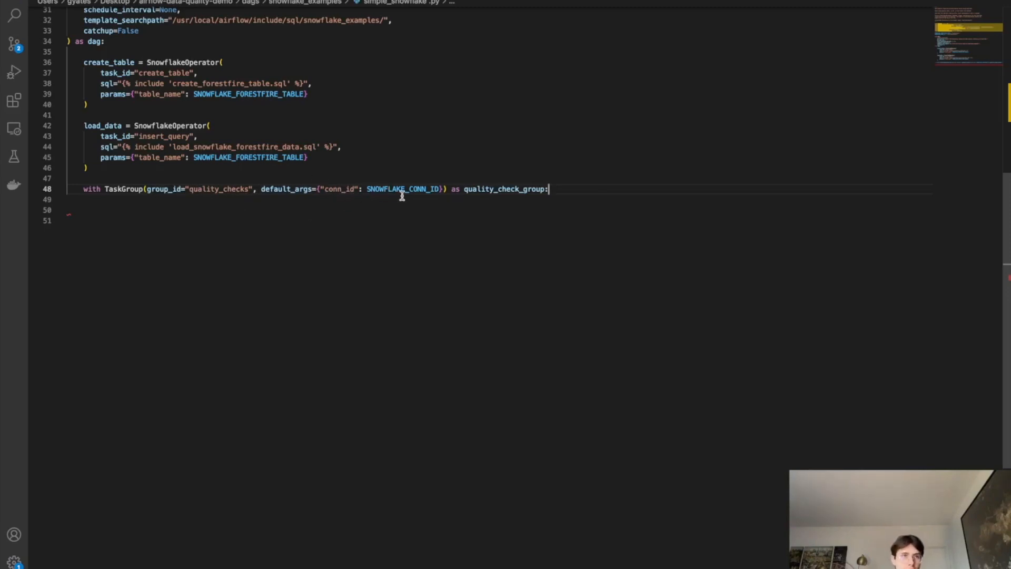
pyautogui.moveTo(608, 197)
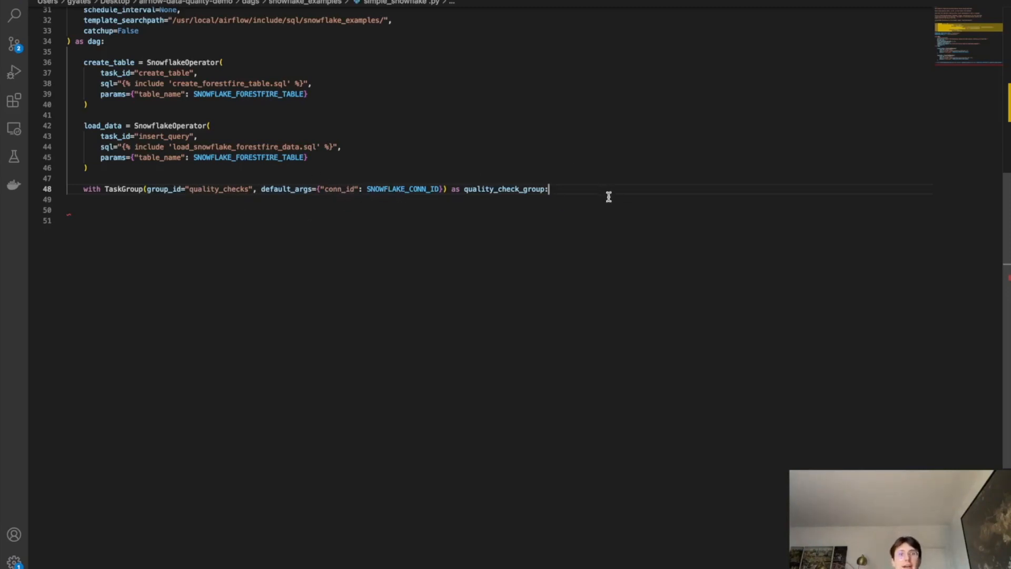
pyautogui.moveTo(633, 193)
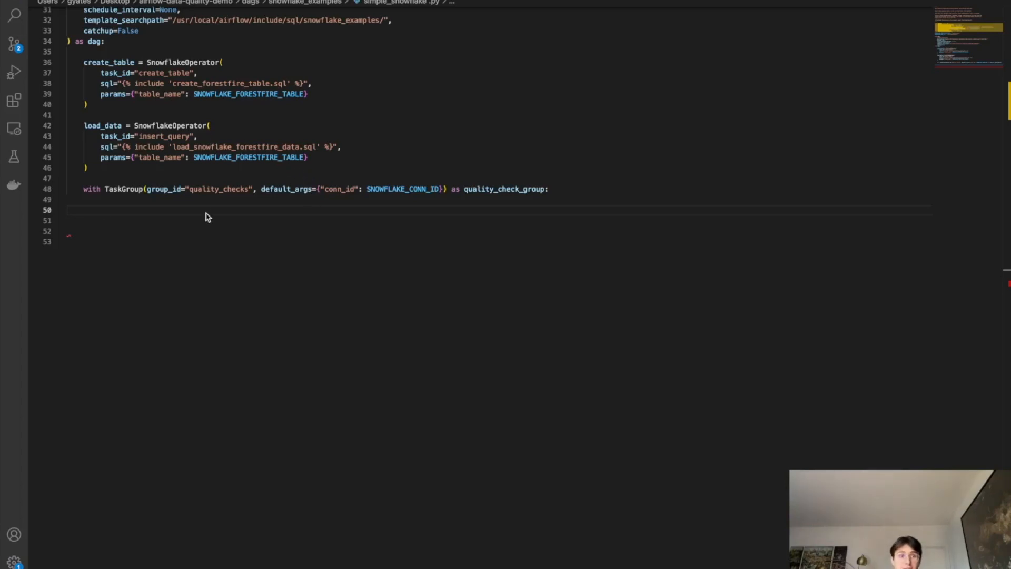
# Define column_checks as a SQLColumnCheckOperator with a null_check equal_to 0 on ID
pyautogui.write('column_checks = SQLColumnCheckOperator(')
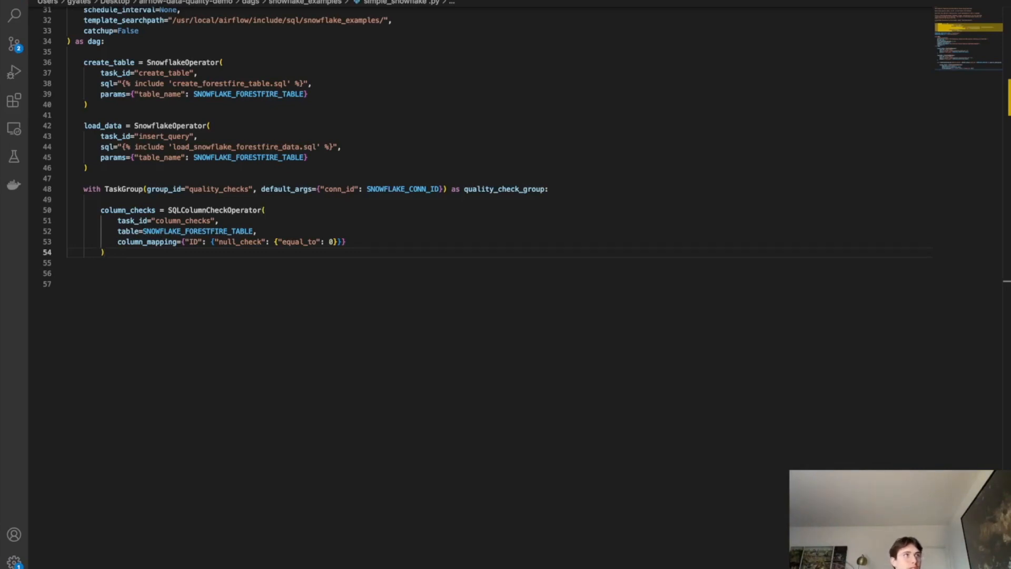
pyautogui.moveTo(351, 198)
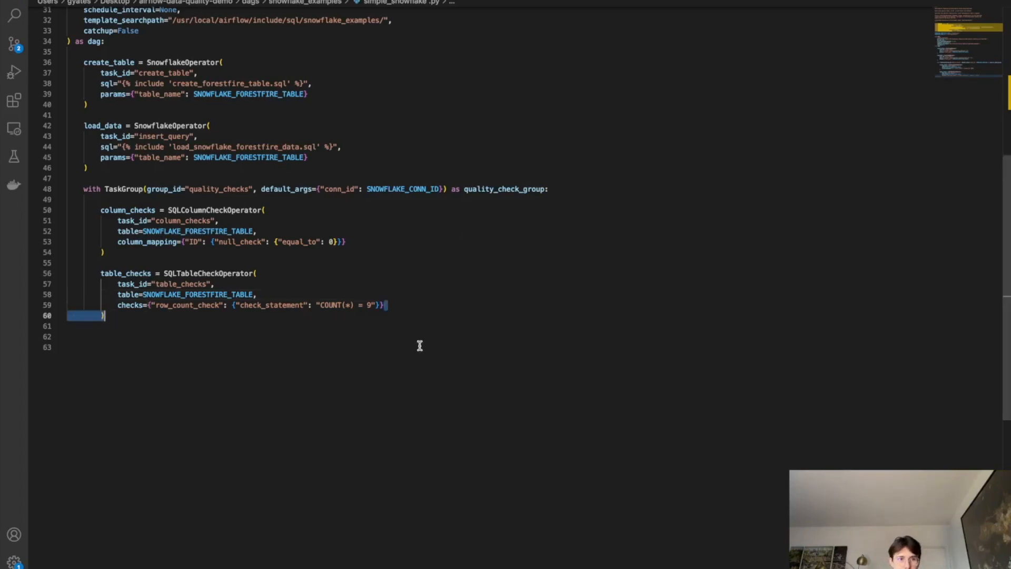
# Remove the extra closing-parenthesis line after the table_checks row_count_check of 9
pyautogui.press('Backspace')
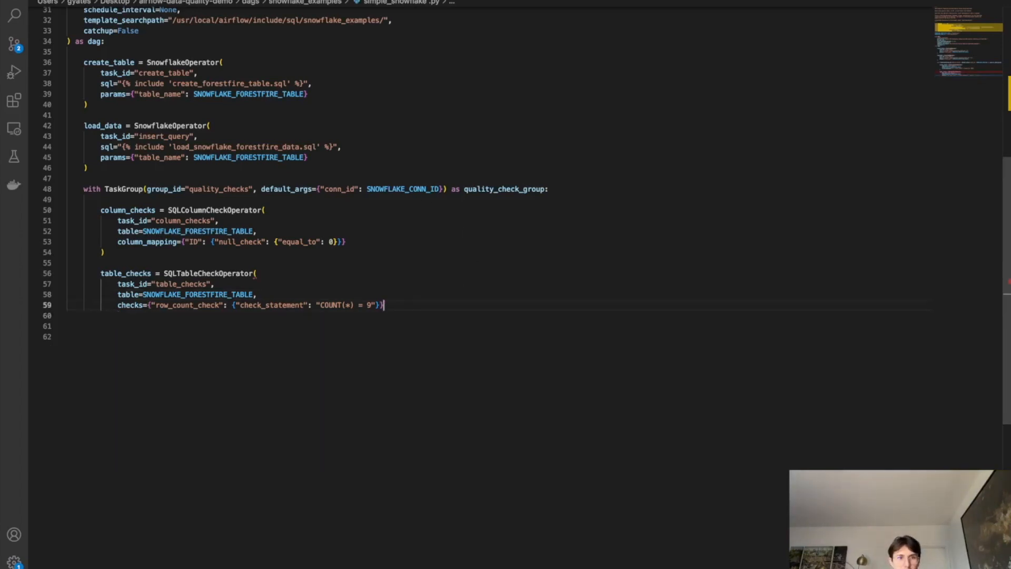
pyautogui.press('enter')
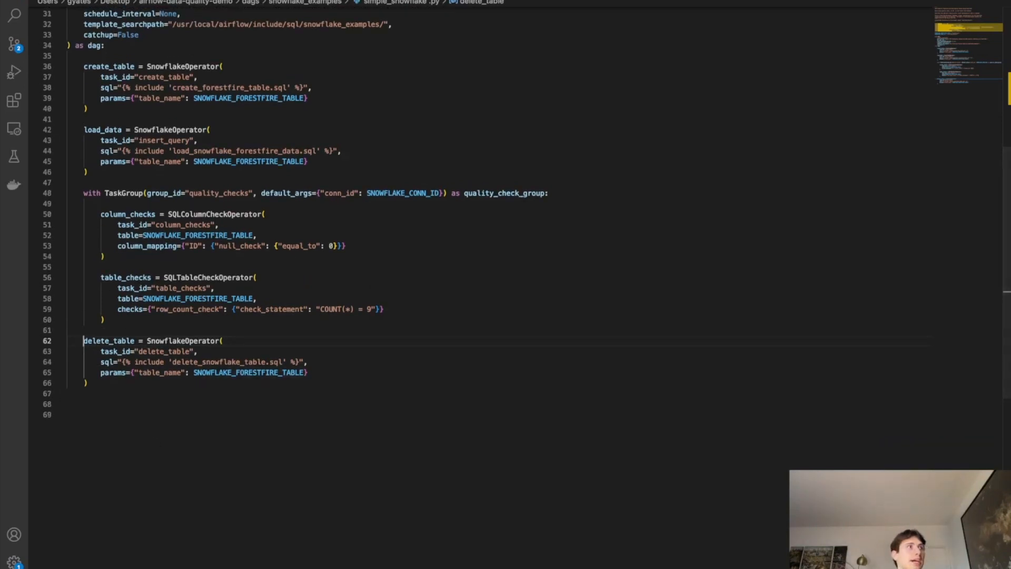
pyautogui.moveTo(160, 360)
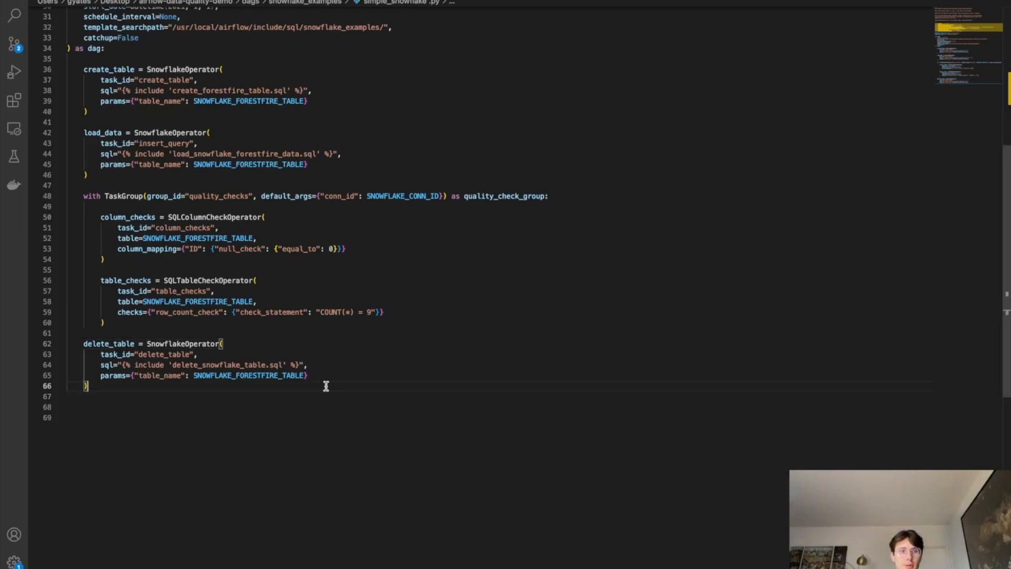
# Add begin = EmptyOperator(task_id="begin"), realign it, and start a fresh line below
pyautogui.write('begin = EmptyOperator(task_id="begin")')
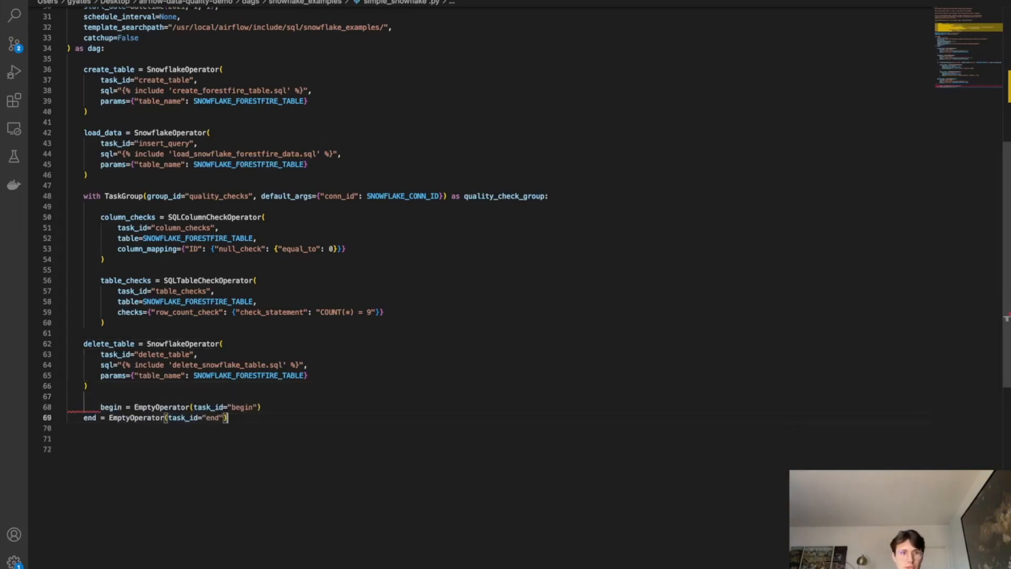
pyautogui.doubleClick(110, 407)
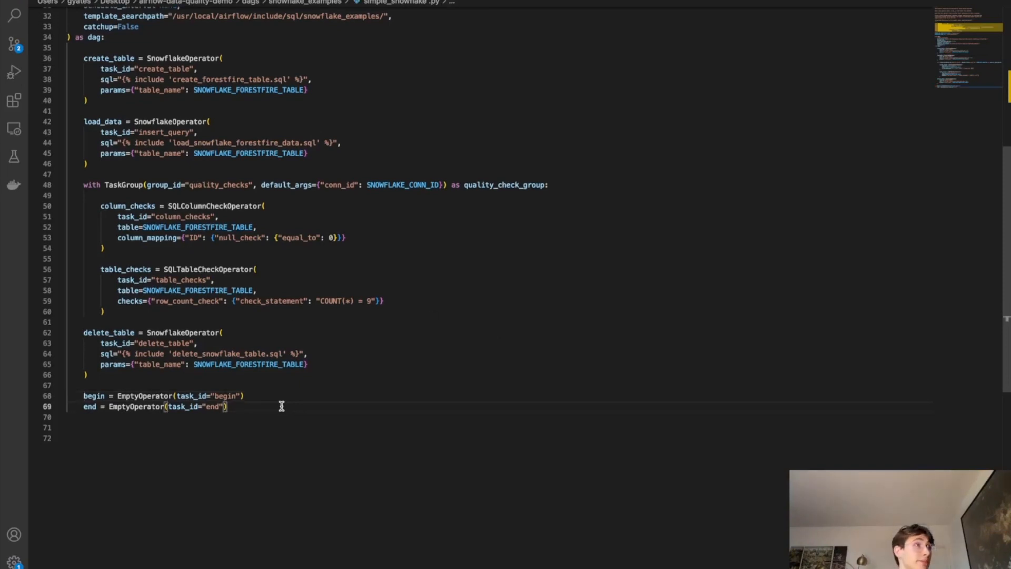
pyautogui.press('enter')
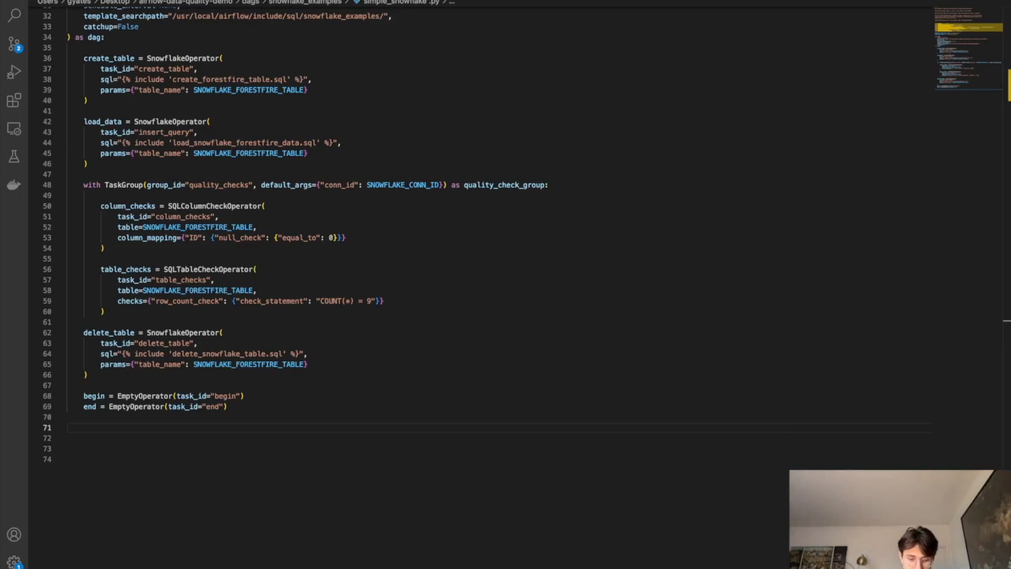
pyautogui.moveTo(470, 25)
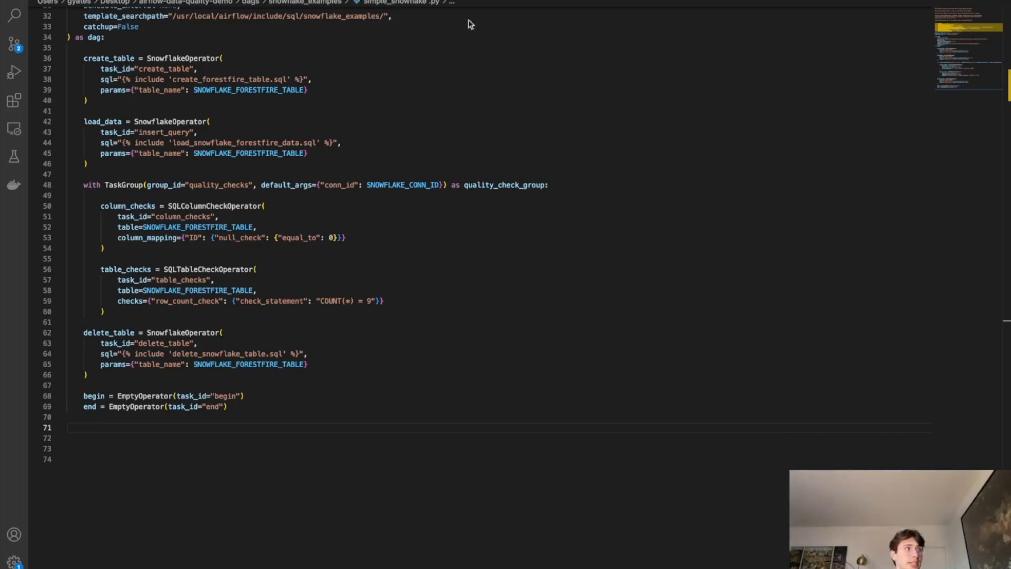
pyautogui.moveTo(327, 429)
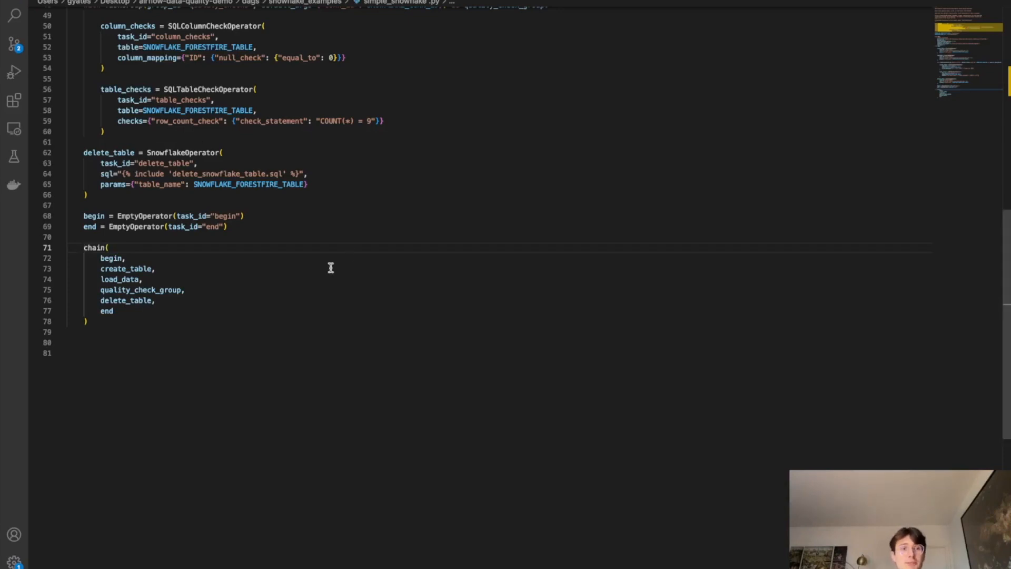
# Scroll through the DAG file to review the chain from begin to end
pyautogui.scroll(3)
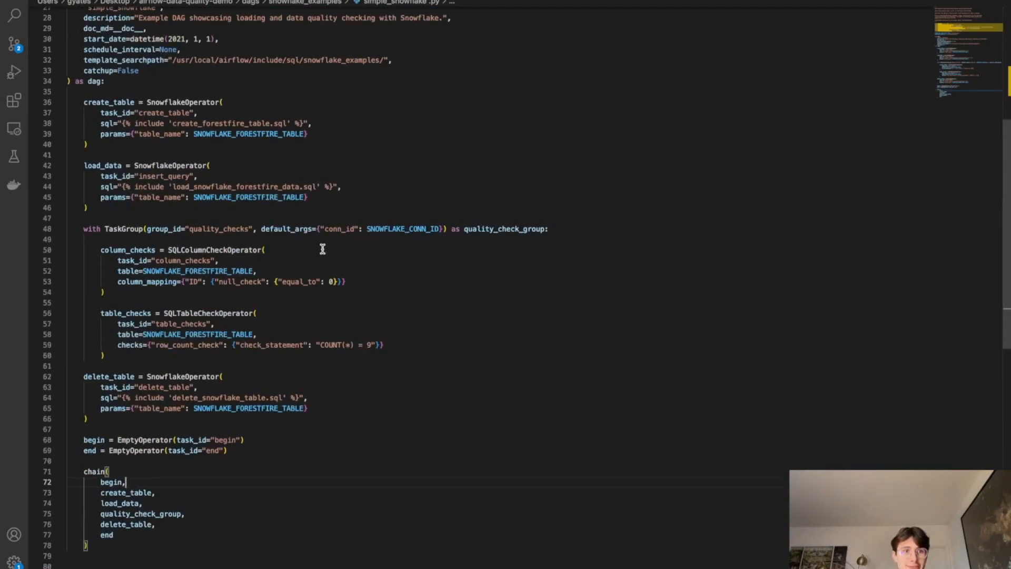
pyautogui.scroll(-3)
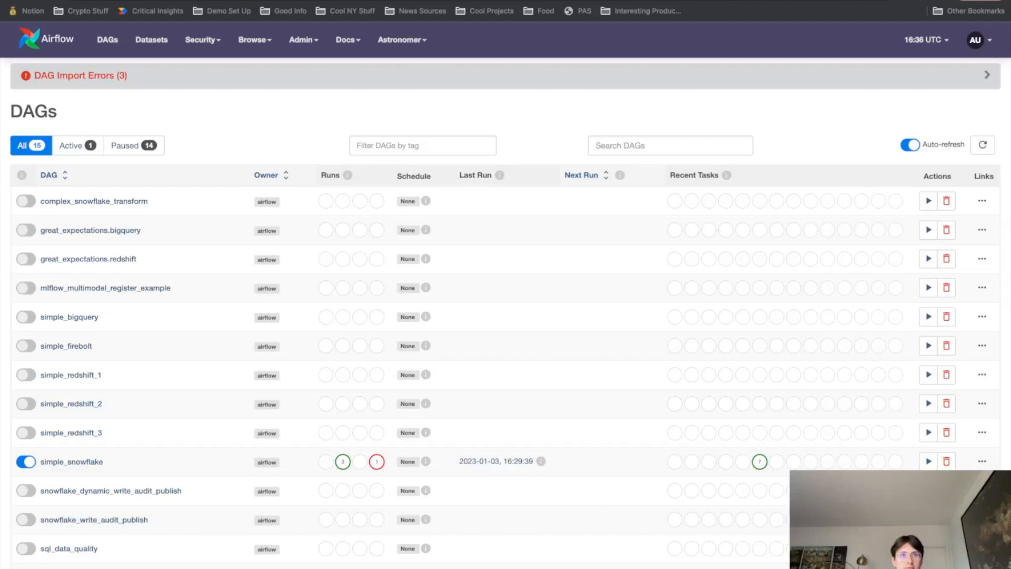
pyautogui.moveTo(203, 384)
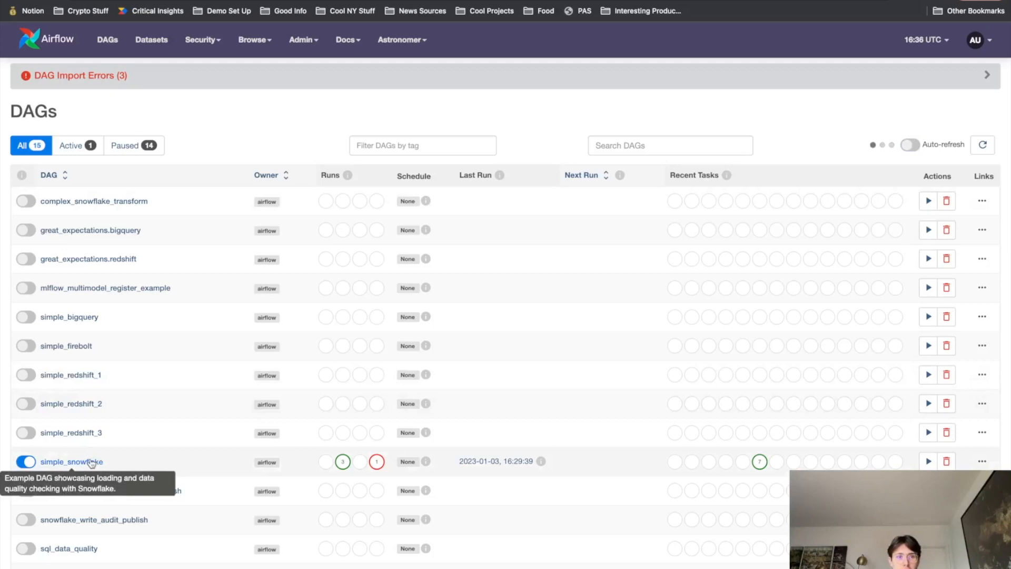
# Trigger a new run of the simple_snowflake DAG from its details page
pyautogui.click(71, 461)
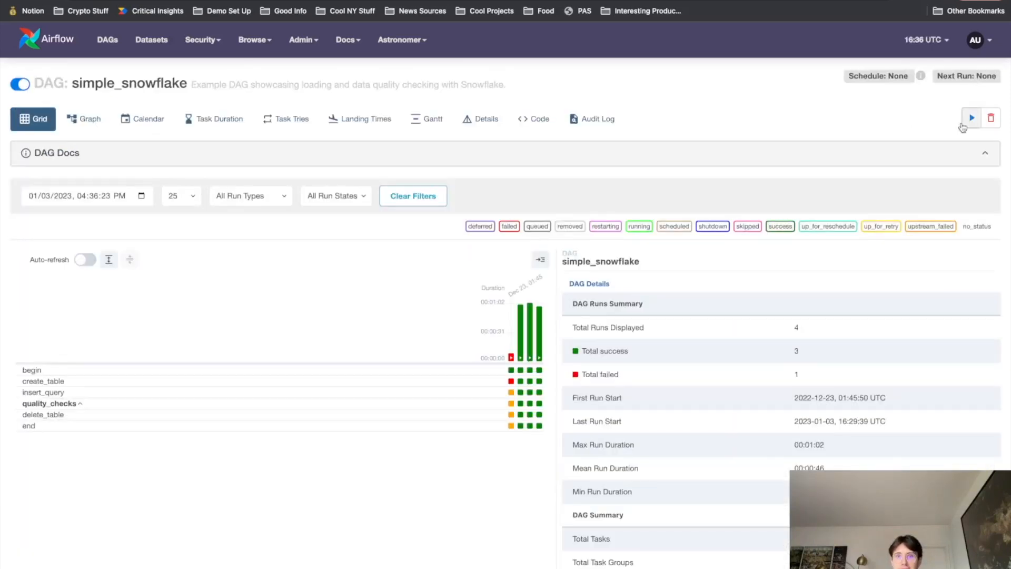
pyautogui.click(971, 118)
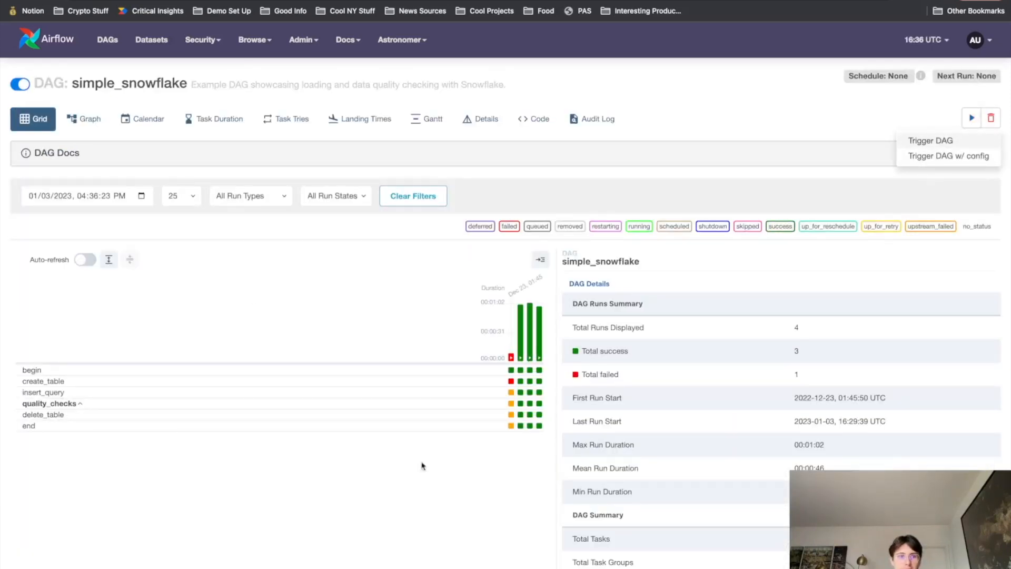
pyautogui.click(931, 140)
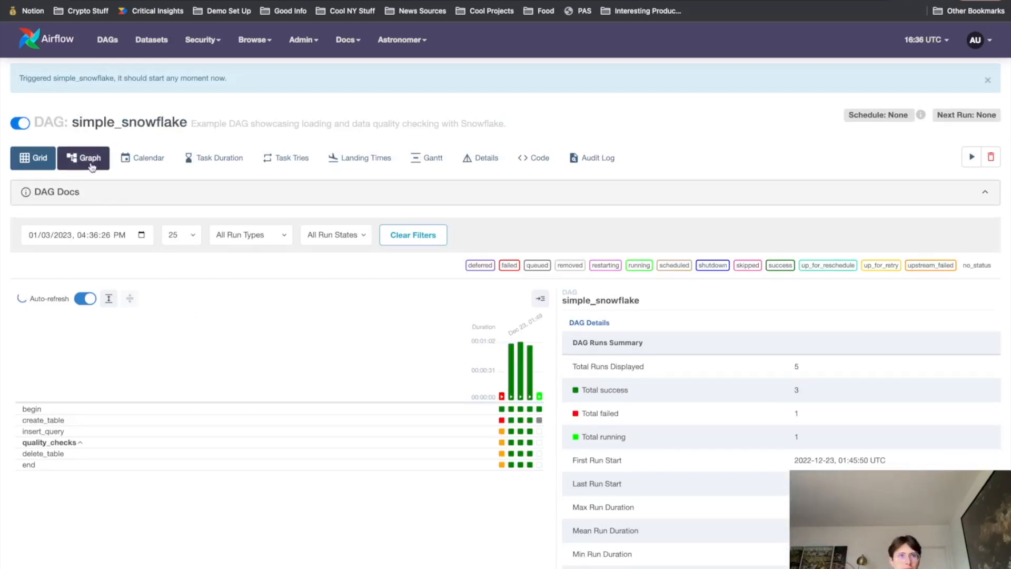
# View the run's task graph and expand the quality_checks group into column_checks and table_checks
pyautogui.click(83, 157)
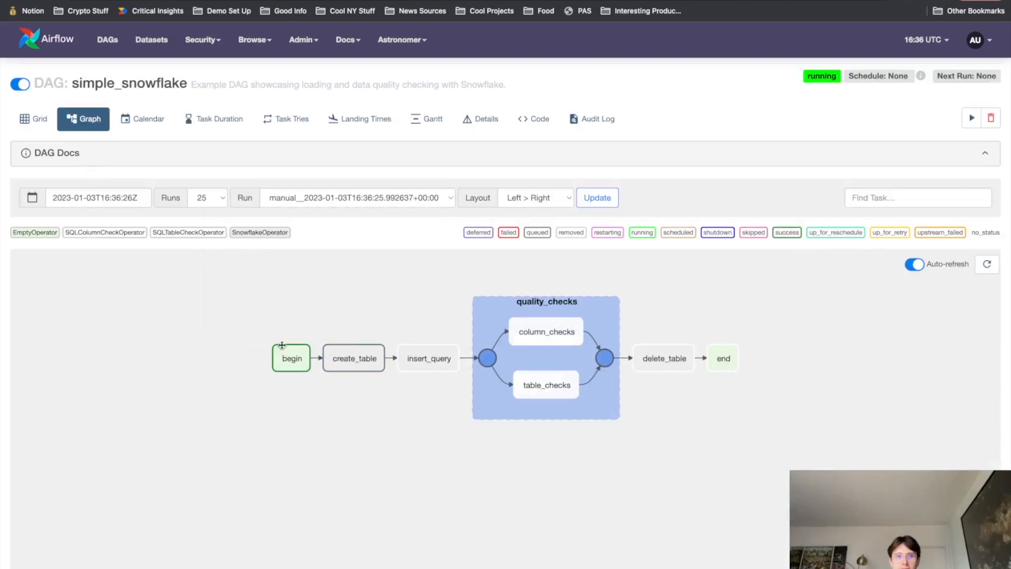
pyautogui.moveTo(546, 332)
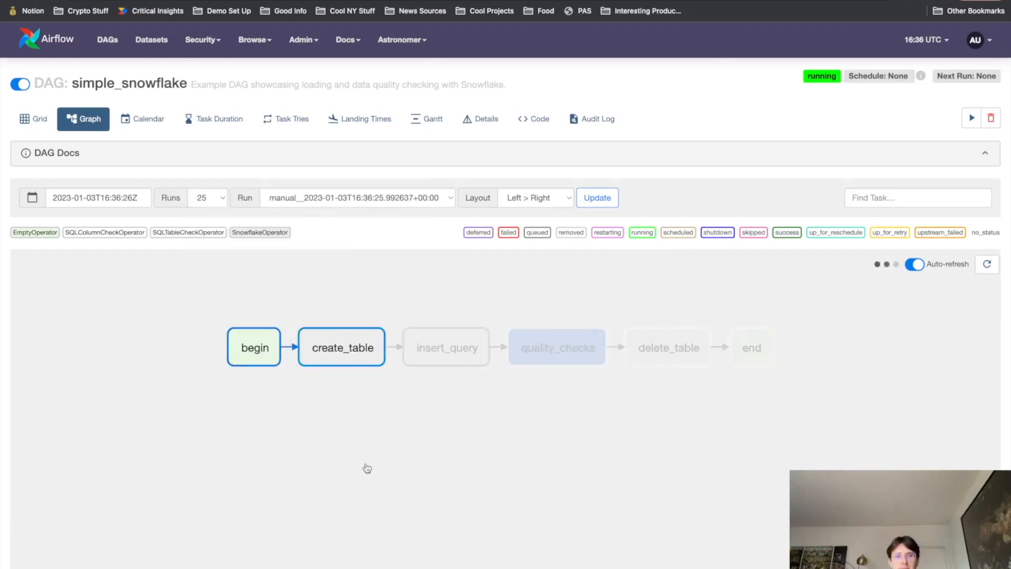
pyautogui.moveTo(367, 363)
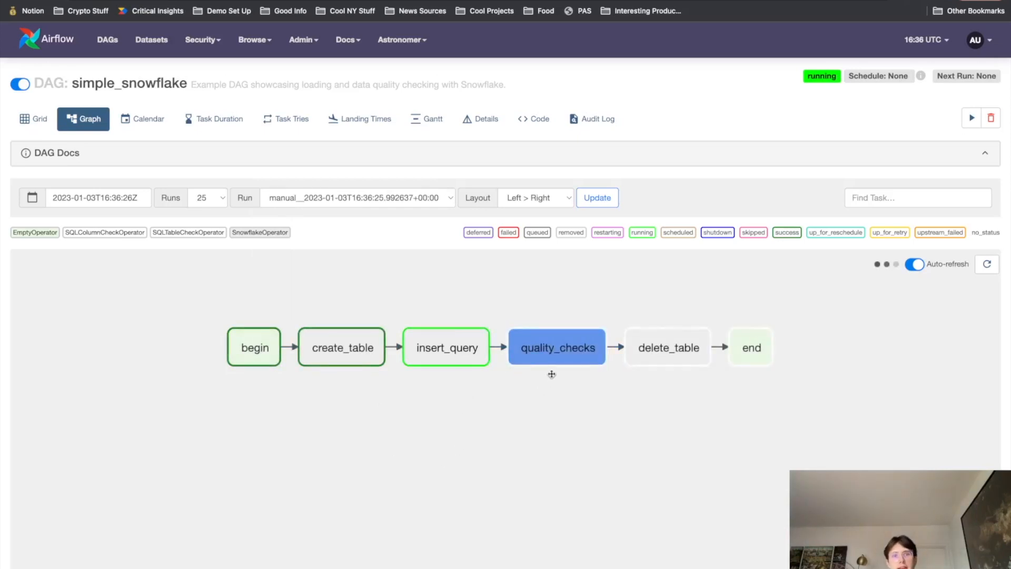
pyautogui.click(556, 347)
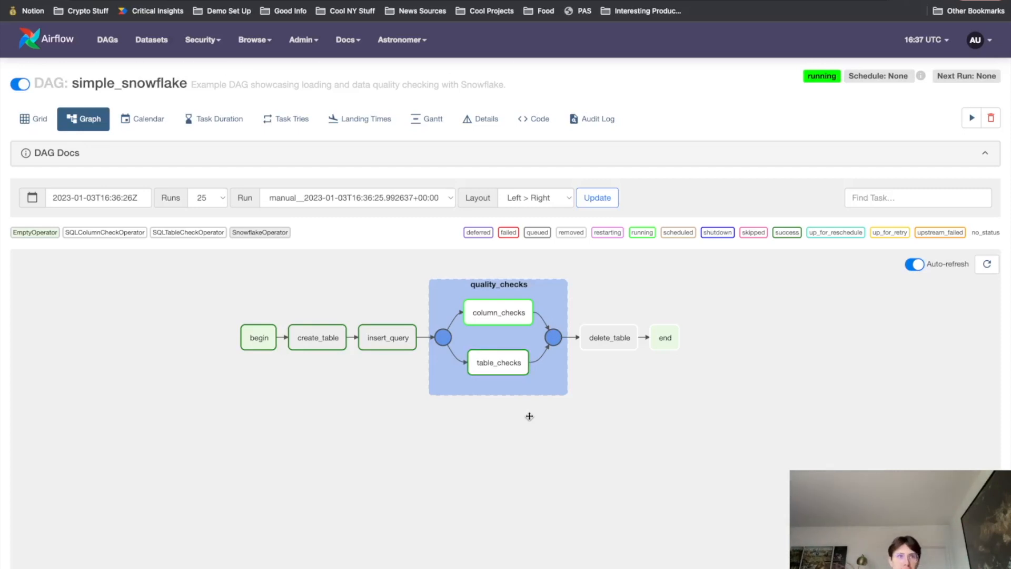
pyautogui.moveTo(524, 403)
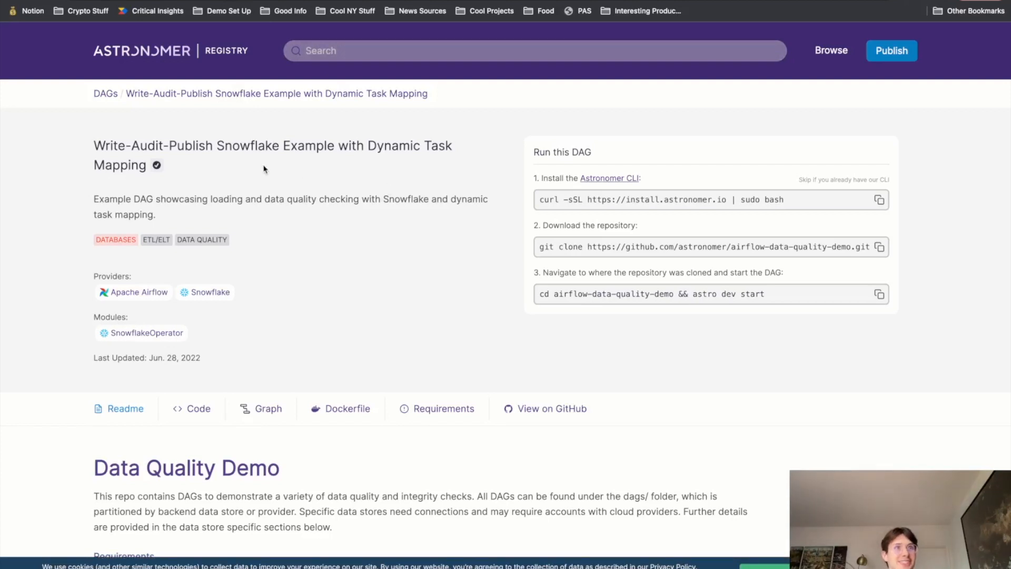
pyautogui.moveTo(433, 173)
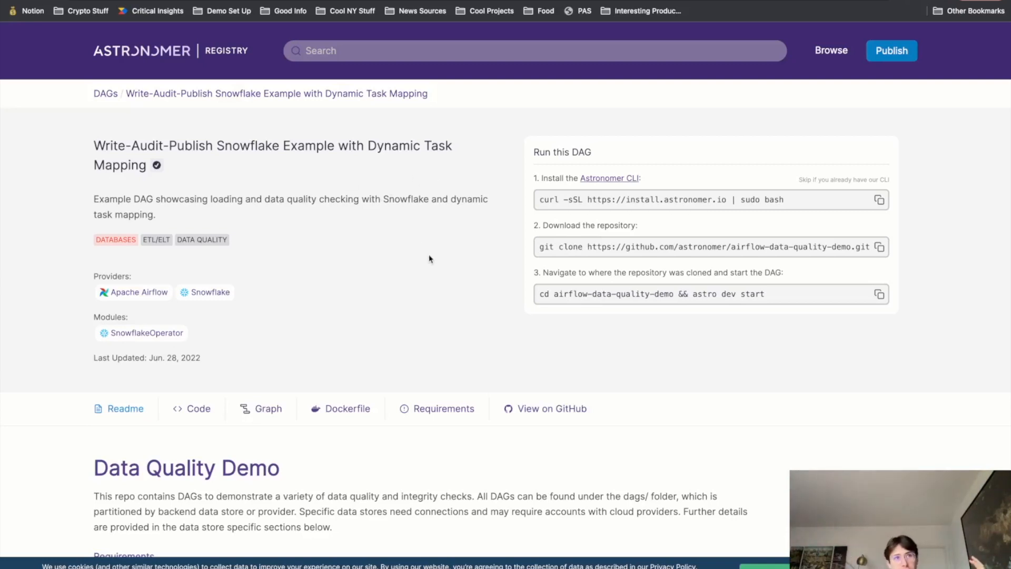
pyautogui.moveTo(450, 220)
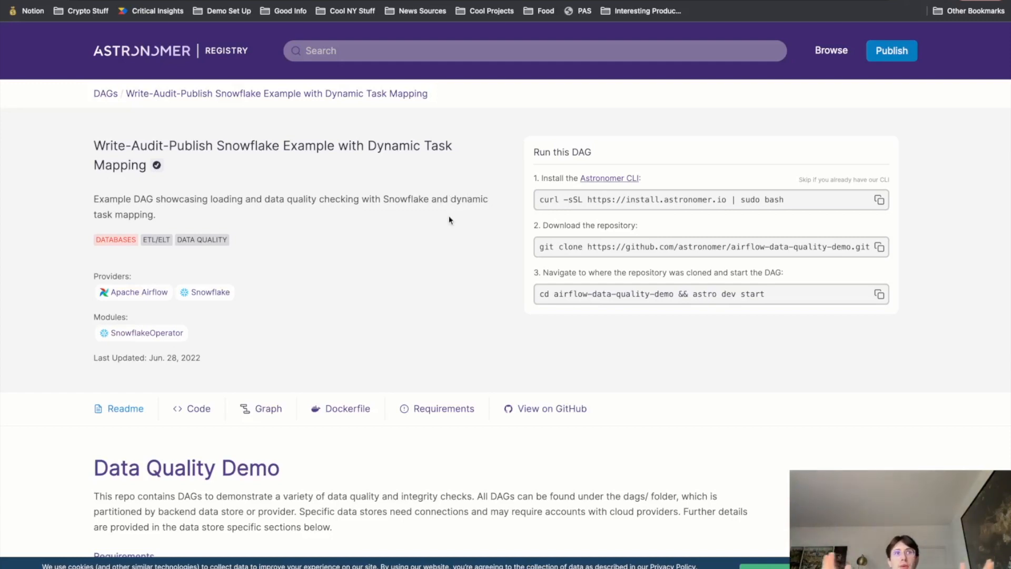
pyautogui.moveTo(467, 289)
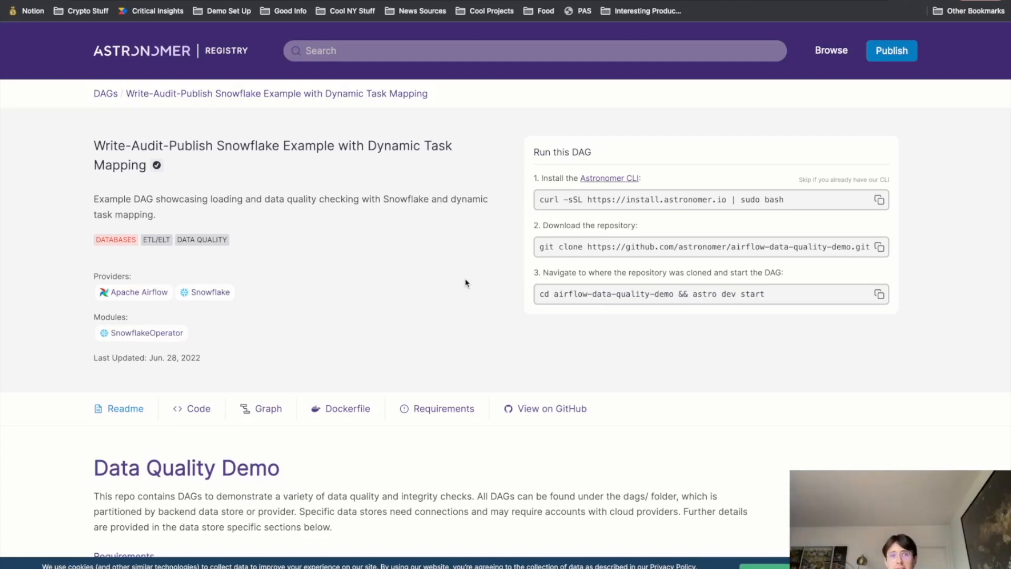
pyautogui.moveTo(815, 199)
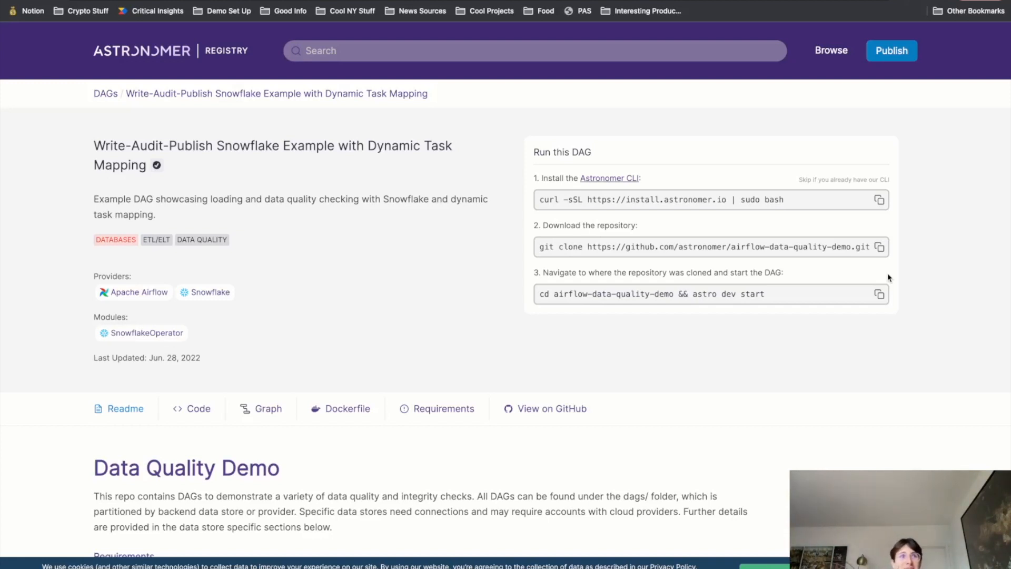
pyautogui.moveTo(831, 349)
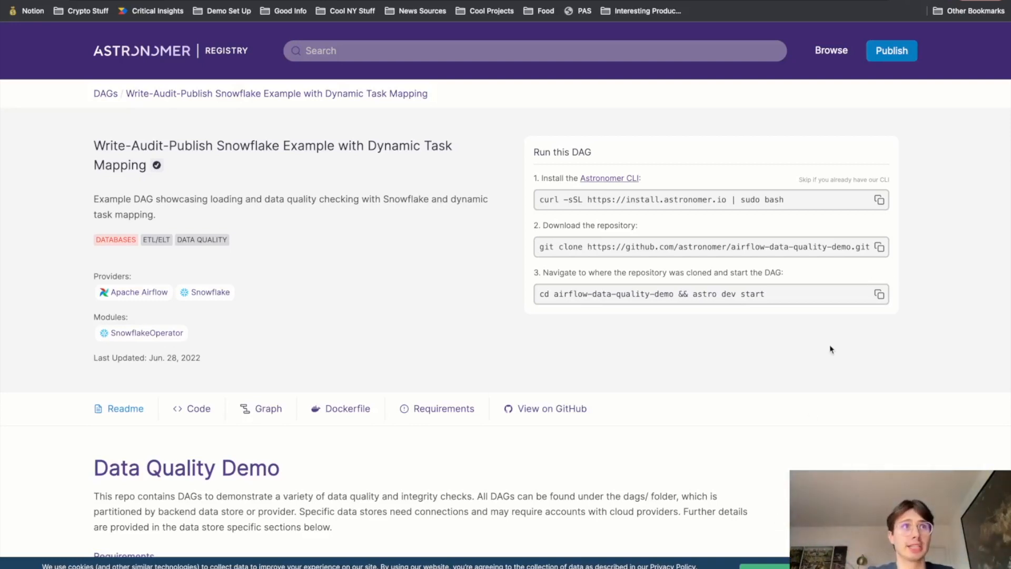
# Scroll through the Data Quality Demo readme of the Write-Audit-Publish Snowflake example
pyautogui.scroll(-3)
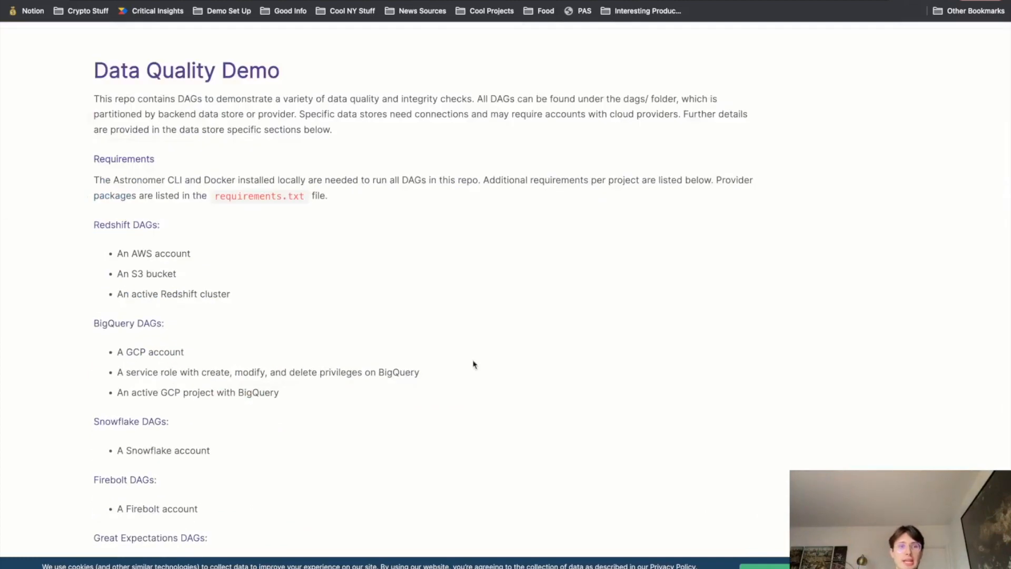
# View the example DAG's Python source, scrolling through its audit table and quality check tasks
pyautogui.click(198, 77)
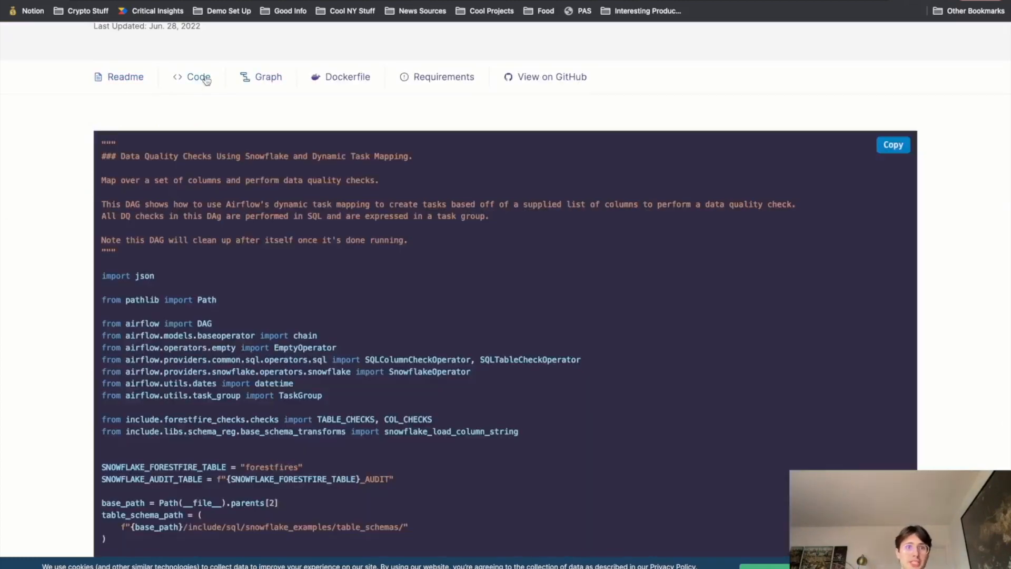
pyautogui.scroll(-3)
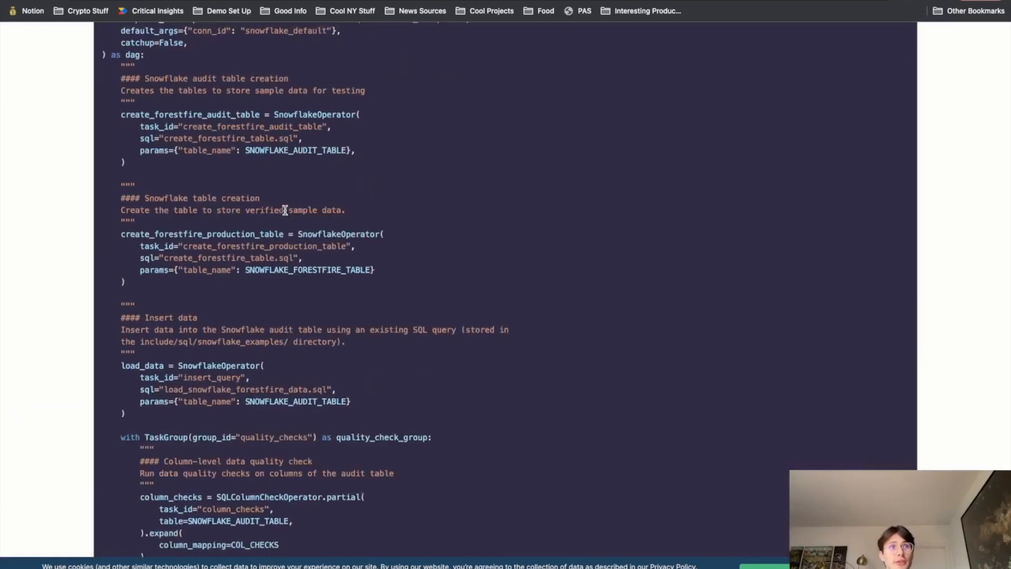
pyautogui.scroll(-3)
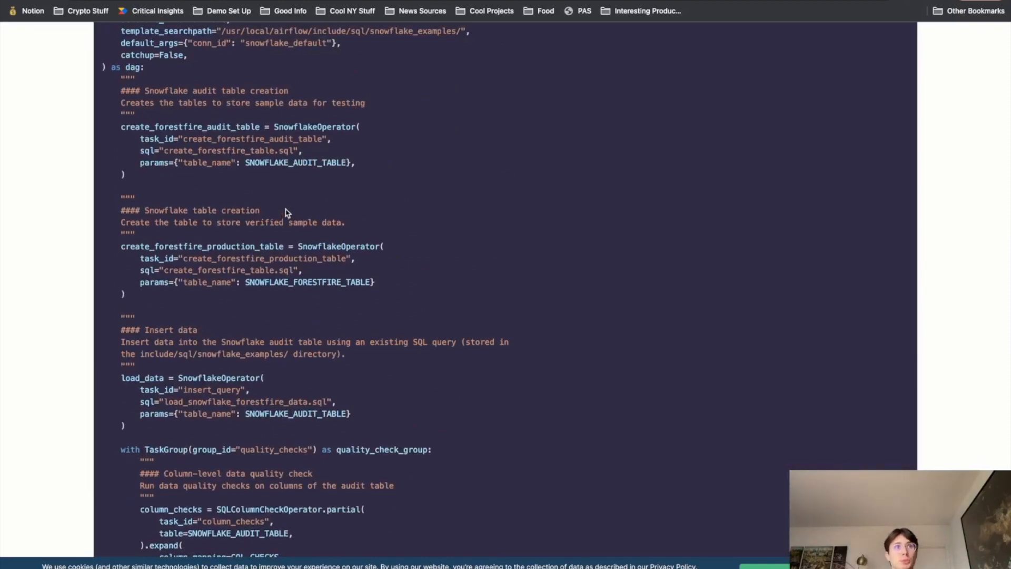